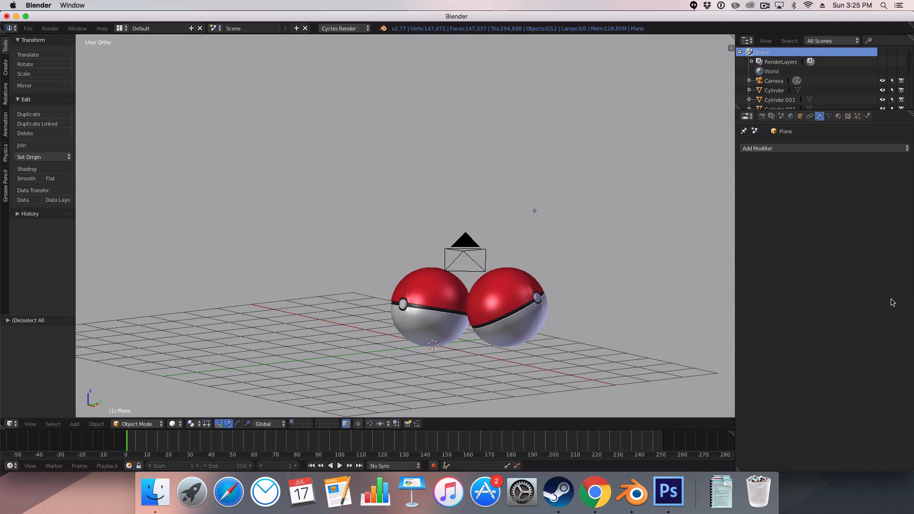
{"action": "mouse_move", "coordinate": [671, 134]}
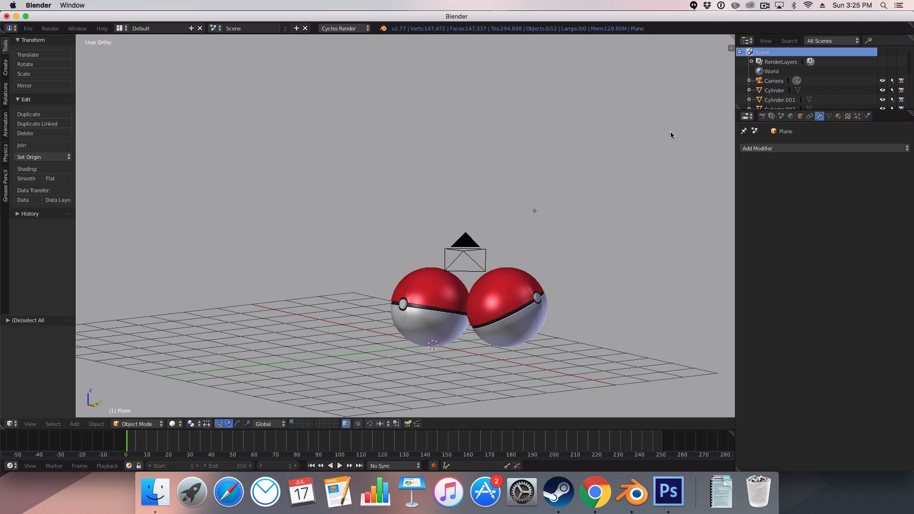
{"action": "mouse_move", "coordinate": [570, 194]}
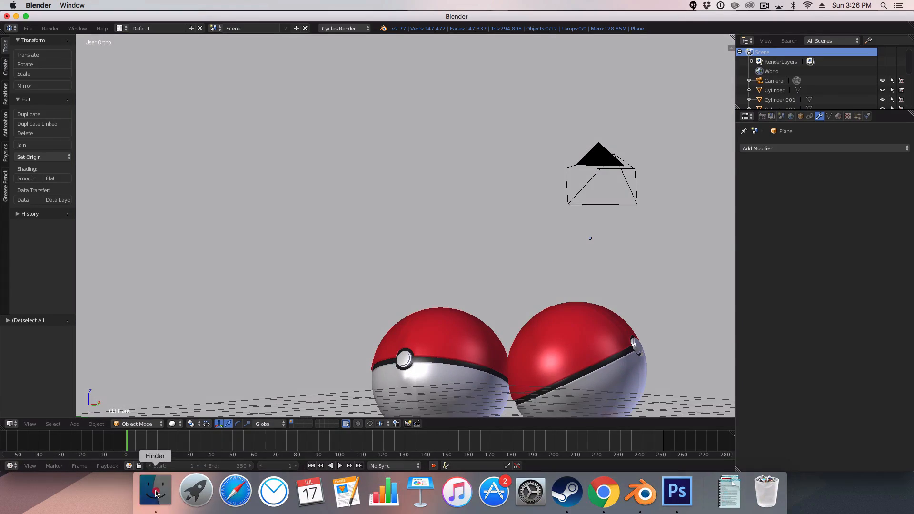
- Check the reference Pokéball render, then reload the start-up file discarding the current scene
{"action": "left_click", "coordinate": [154, 491]}
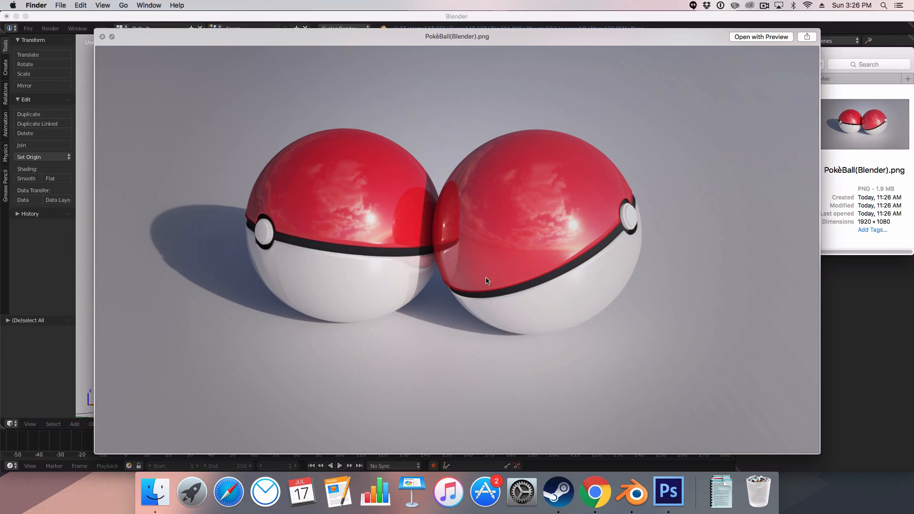
{"action": "mouse_move", "coordinate": [504, 315]}
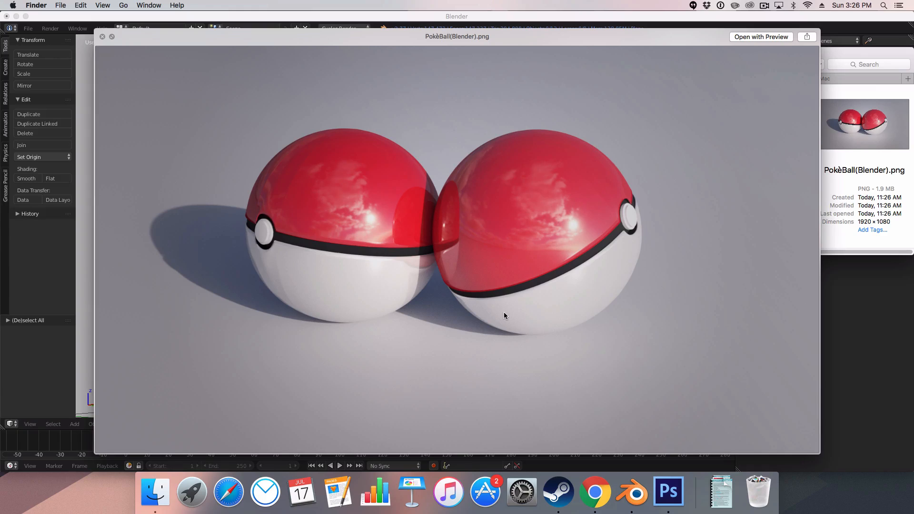
{"action": "mouse_move", "coordinate": [318, 190]}
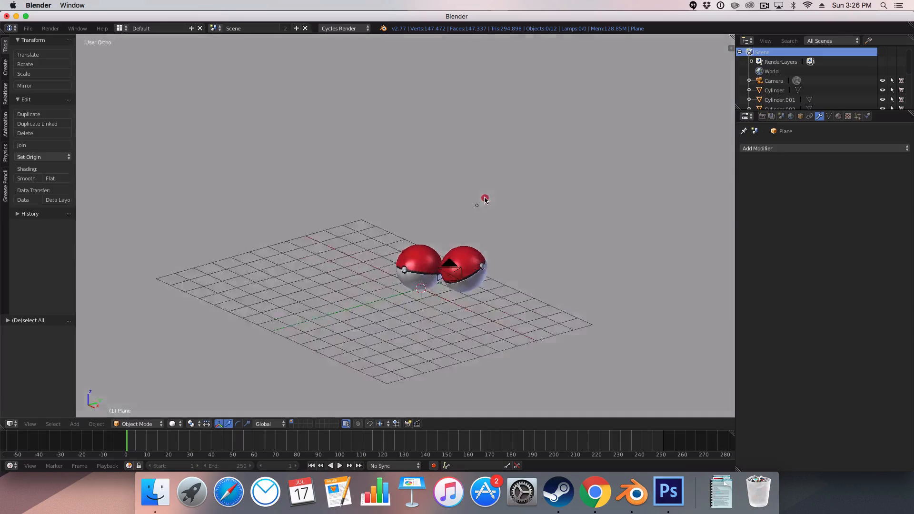
{"action": "key", "text": "cmd+s"}
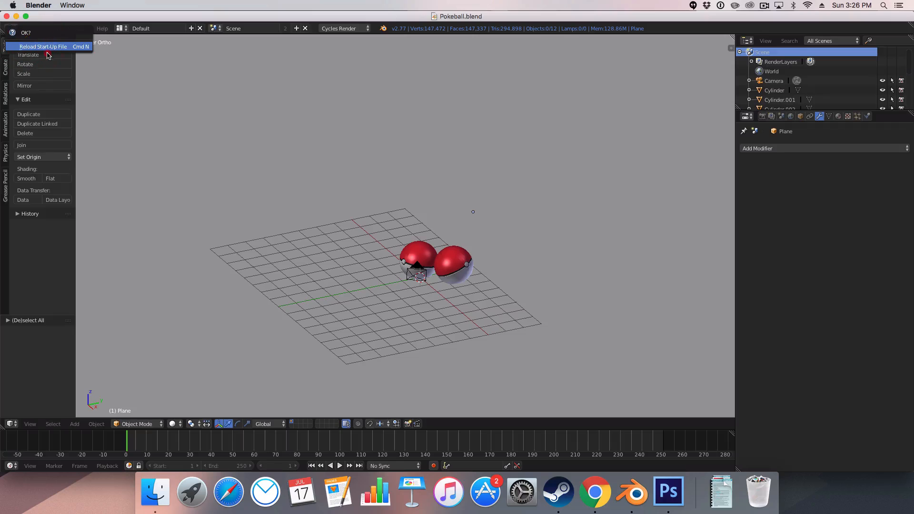
{"action": "left_click", "coordinate": [43, 47]}
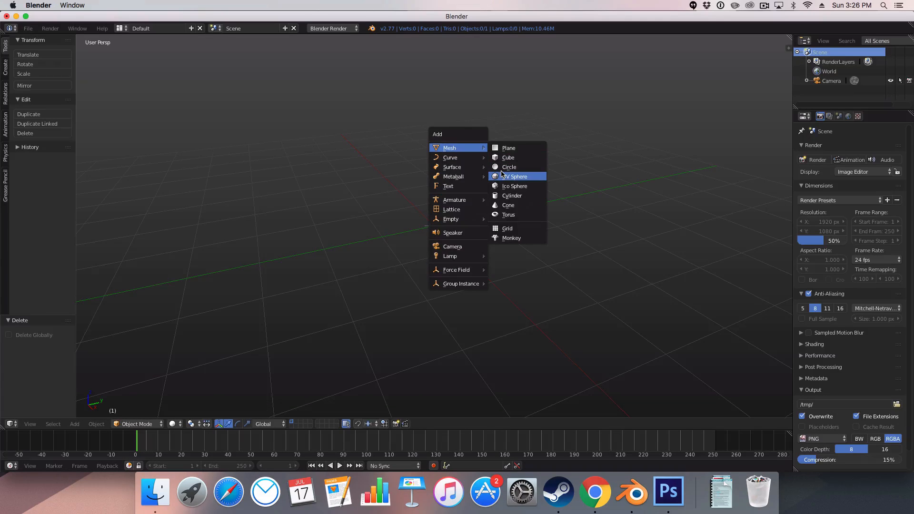
- Add a UV sphere, shade it smooth and enter Edit Mode on its mesh
{"action": "left_click", "coordinate": [515, 176]}
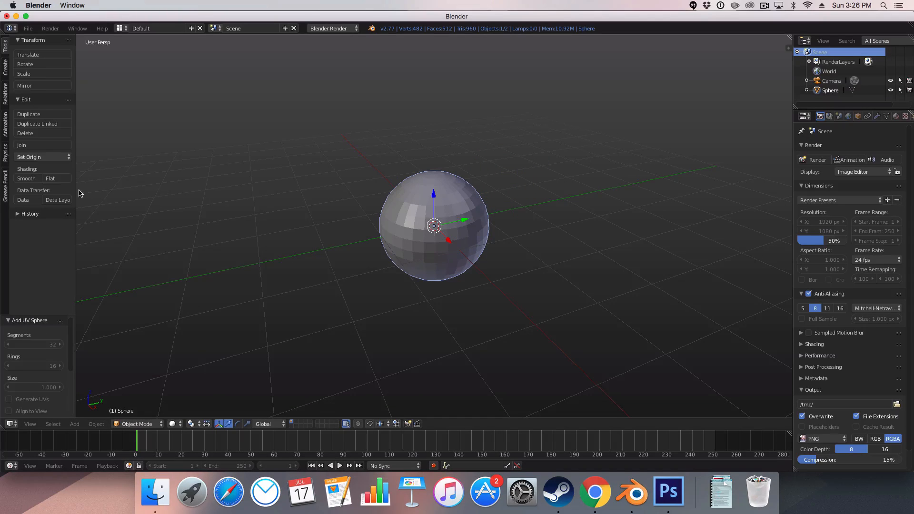
{"action": "mouse_move", "coordinate": [27, 178]}
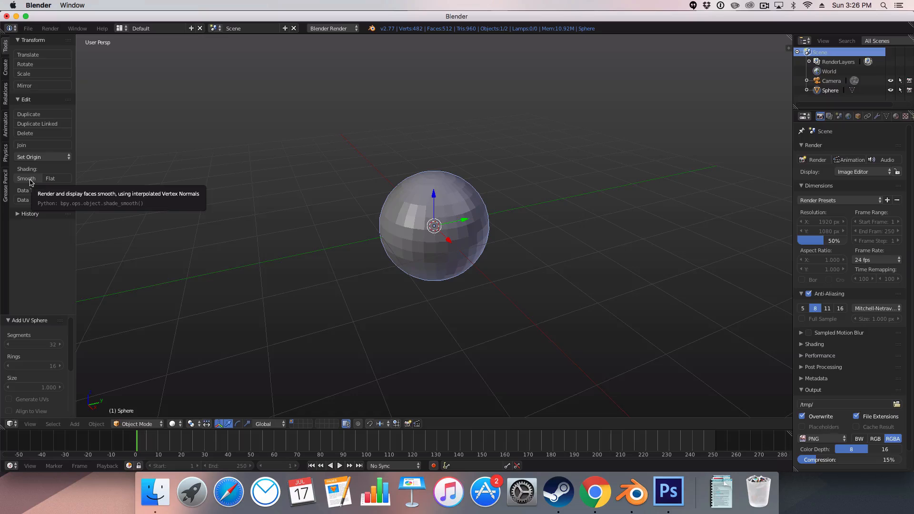
{"action": "left_click", "coordinate": [26, 178]}
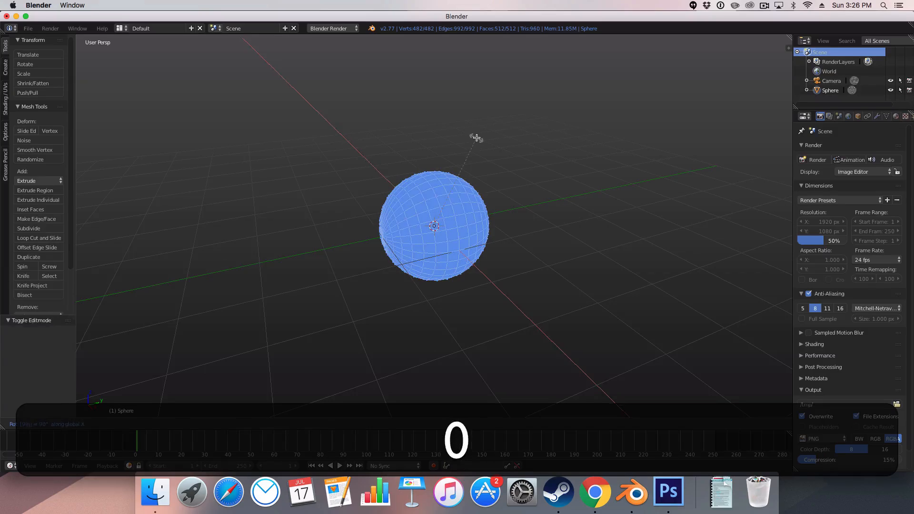
{"action": "key", "text": "Tab"}
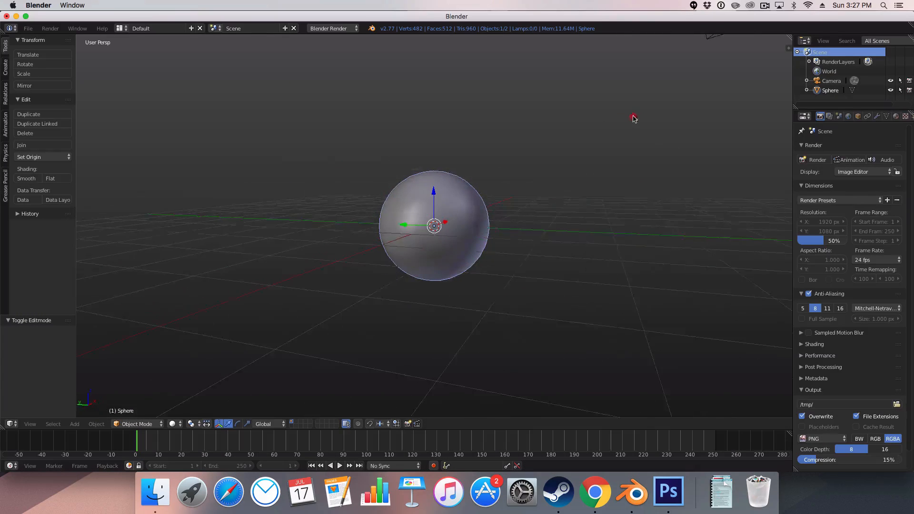
{"action": "key", "text": "Tab"}
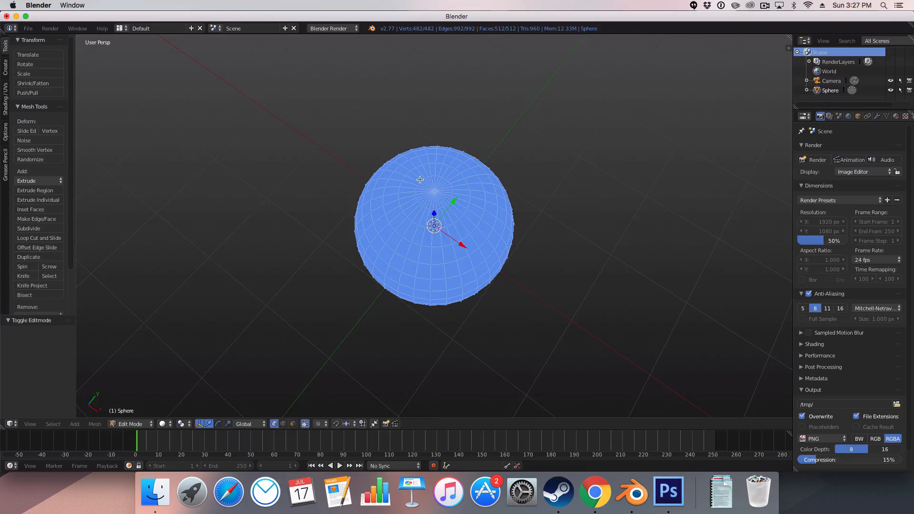
{"action": "mouse_move", "coordinate": [489, 205]}
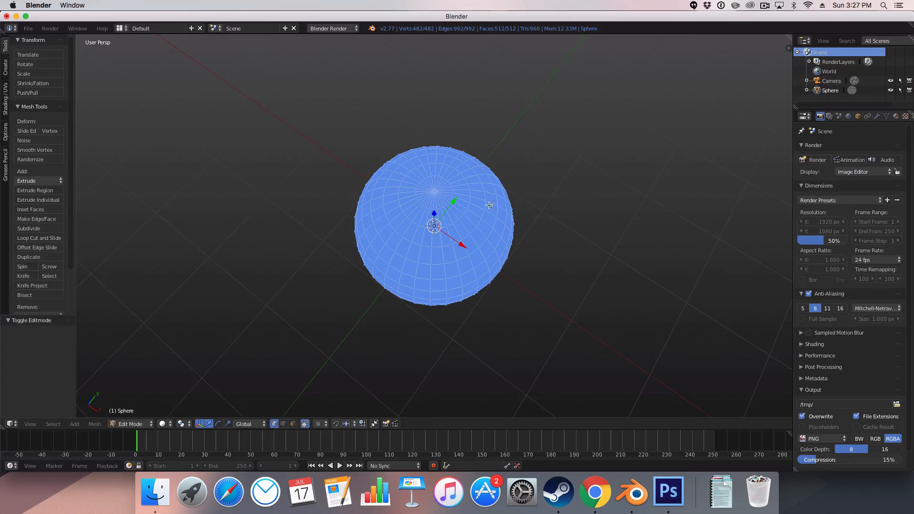
{"action": "mouse_move", "coordinate": [389, 150]}
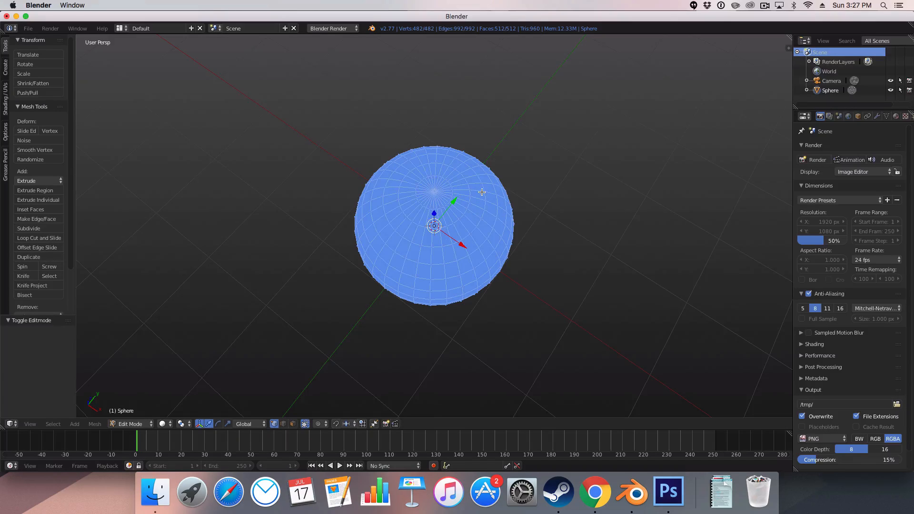
{"action": "key", "text": "cmd+q"}
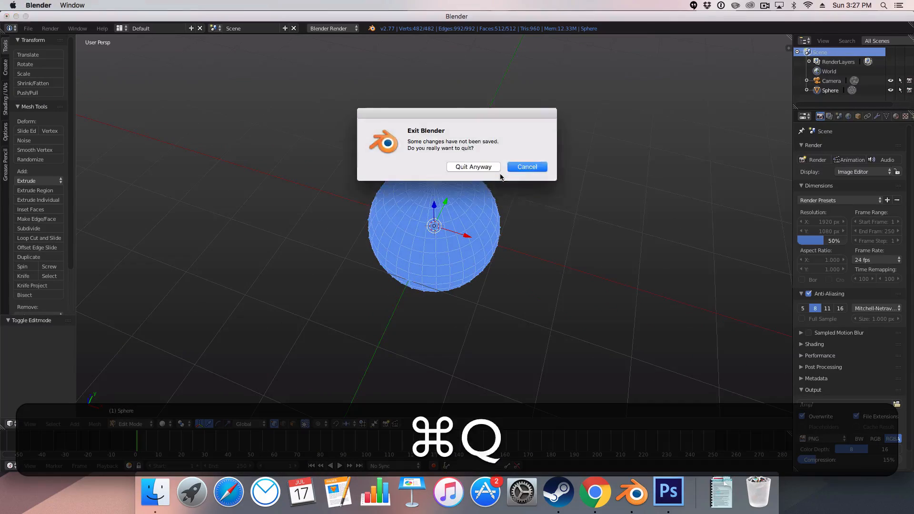
{"action": "key", "text": "cmd+tab"}
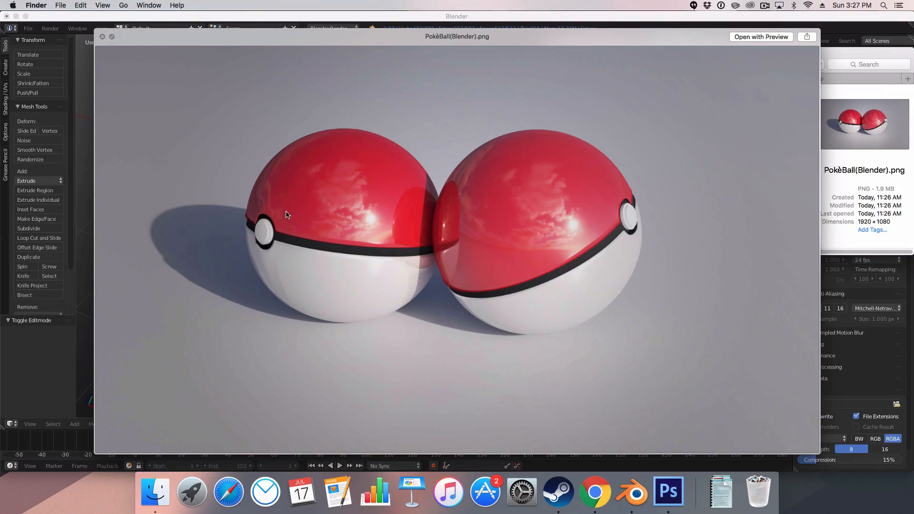
{"action": "left_click", "coordinate": [102, 36]}
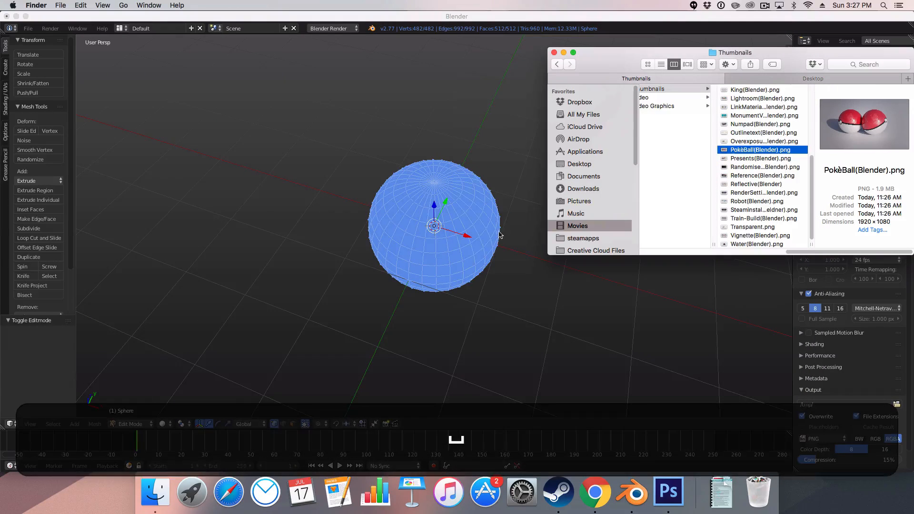
{"action": "left_click", "coordinate": [489, 185]}
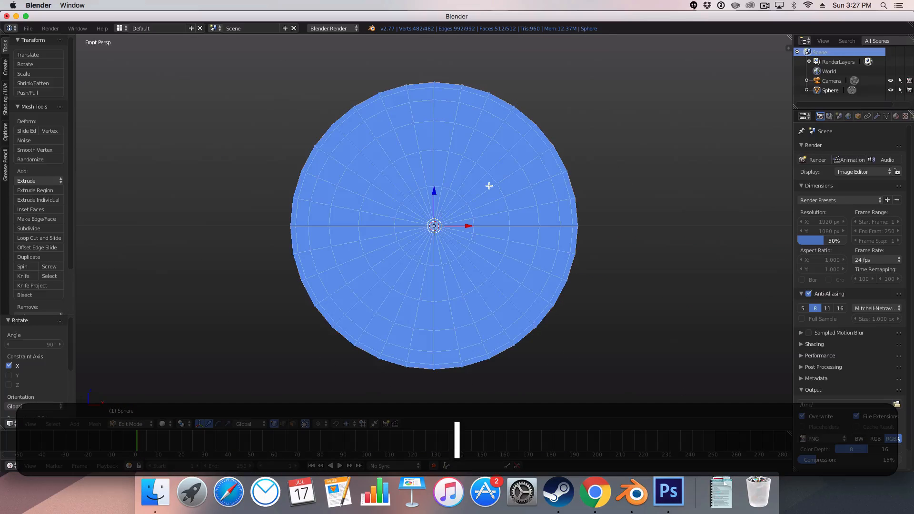
- View the sphere from the front in wireframe and box-select its bottom half of vertices
{"action": "key", "text": "5"}
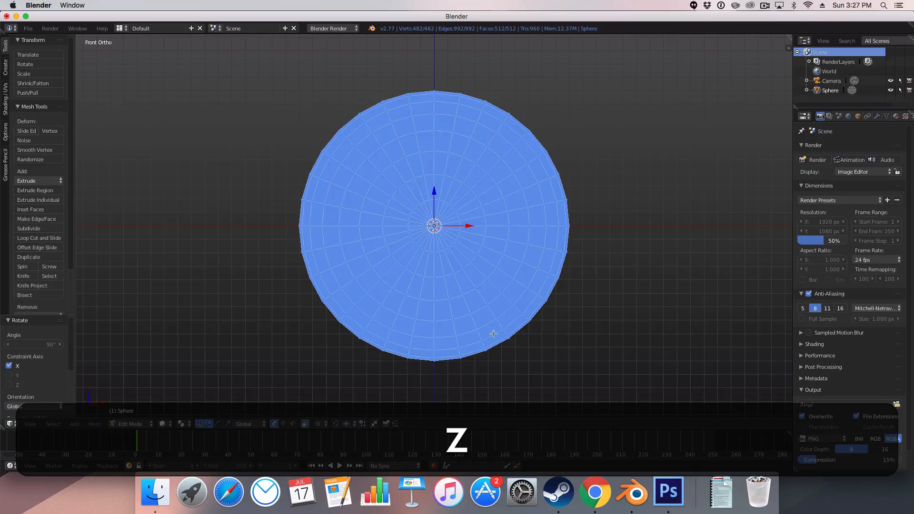
{"action": "key", "text": "Tab"}
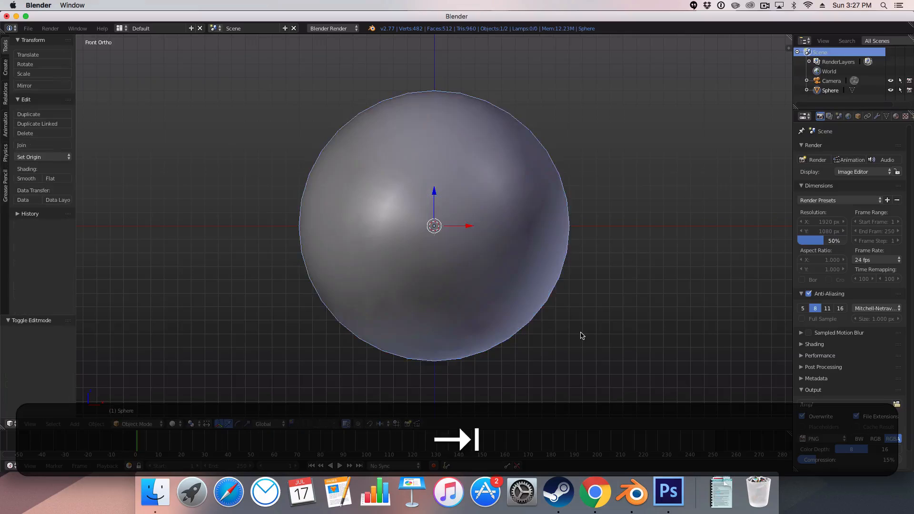
{"action": "key", "text": "Tab"}
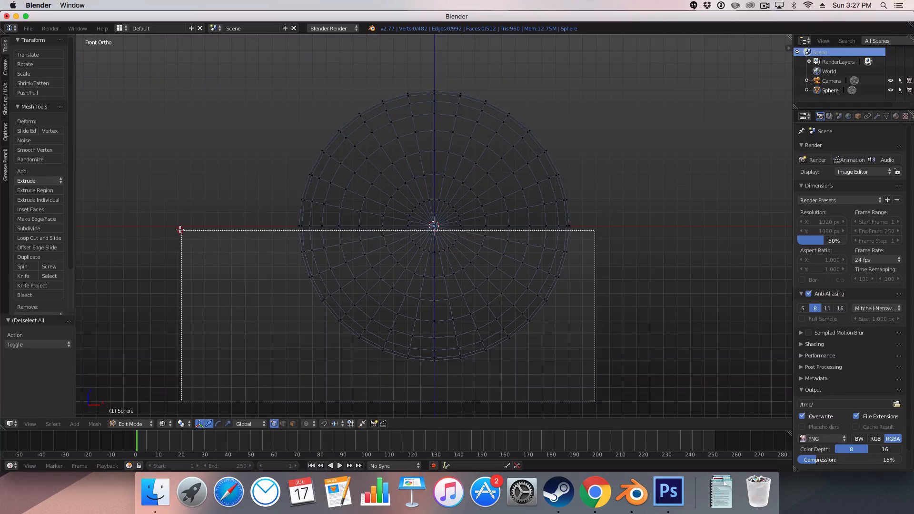
{"action": "left_click_drag", "start_coordinate": [181, 230], "coordinate": [593, 401]}
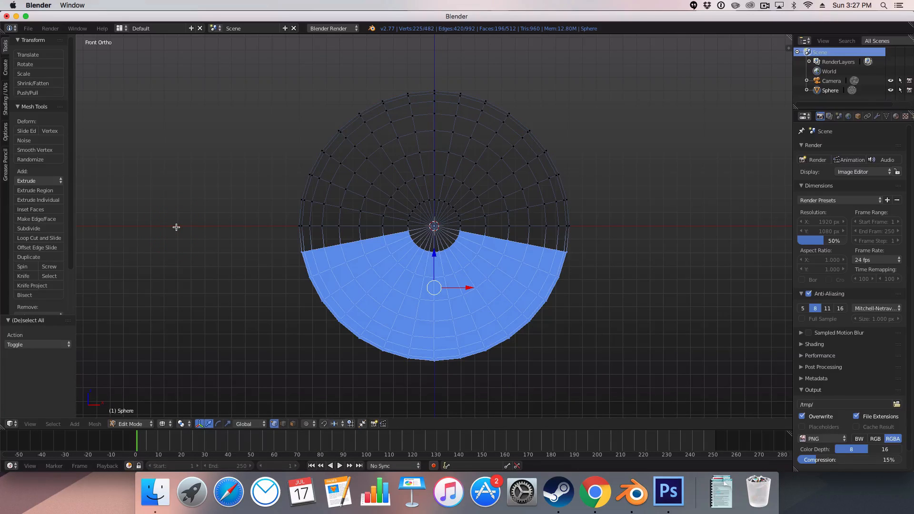
- Delete the sphere's lower half and the front-base faces to cut the button notch, back to Object Mode
{"action": "key", "text": "Tab"}
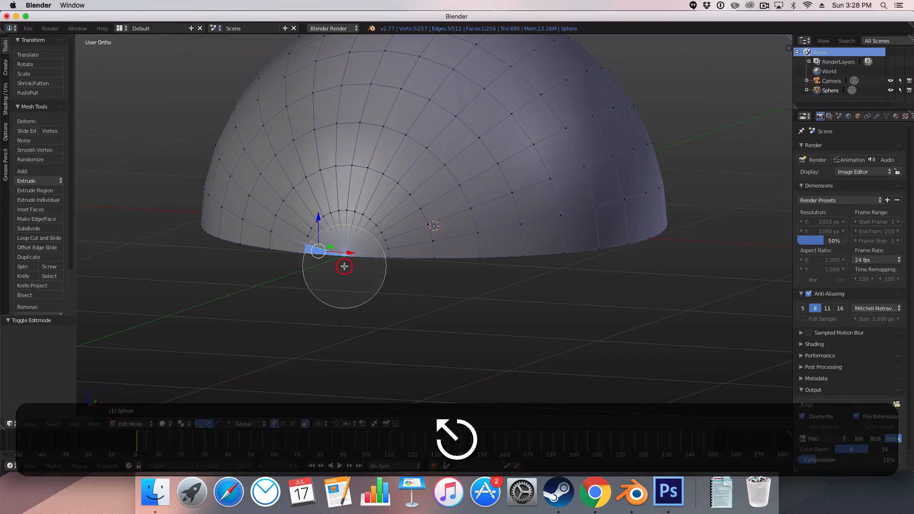
{"action": "key", "text": "cmd+z"}
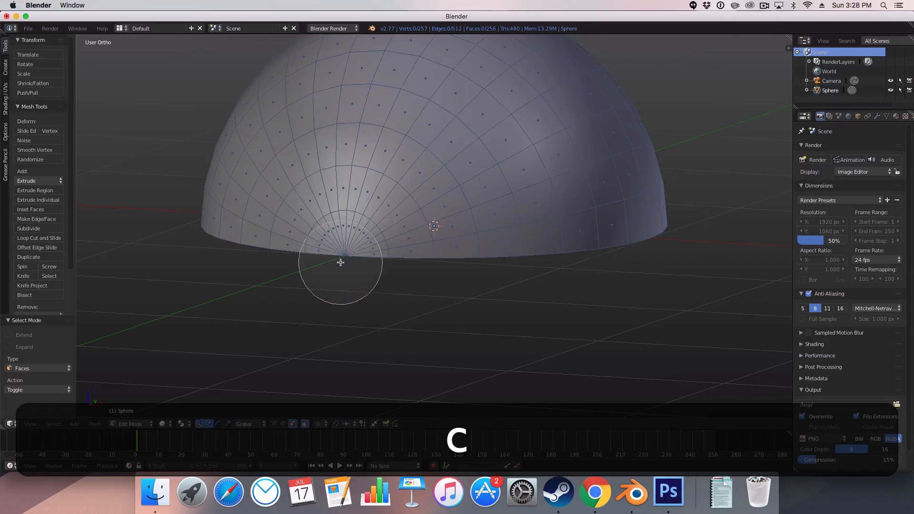
{"action": "left_click", "coordinate": [334, 270]}
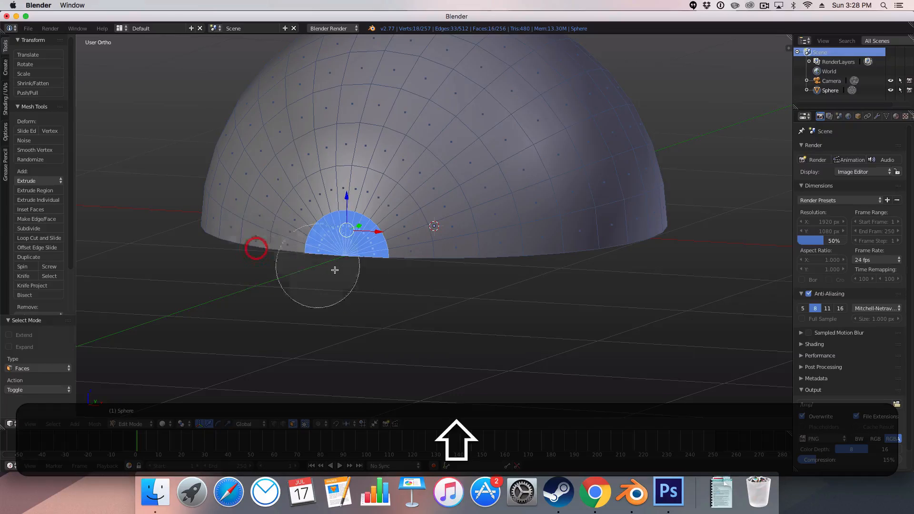
{"action": "key", "text": "cmd+x"}
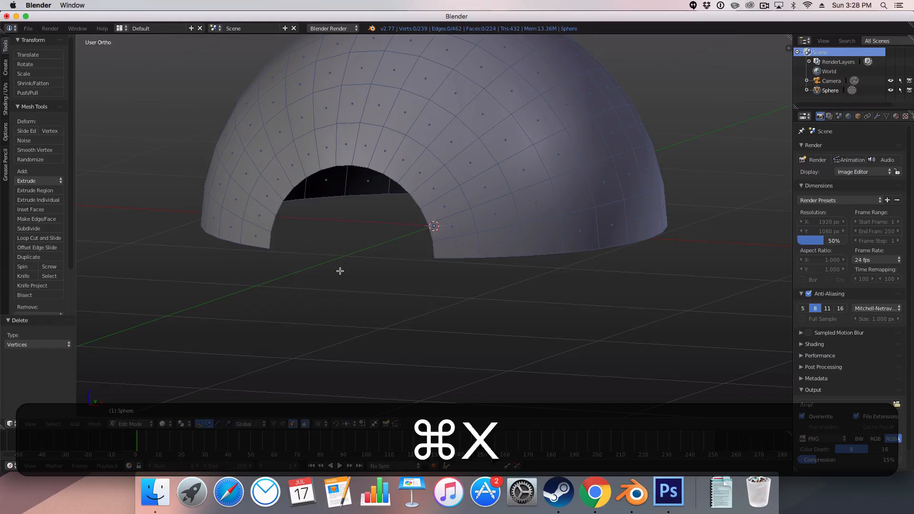
{"action": "key", "text": "Tab"}
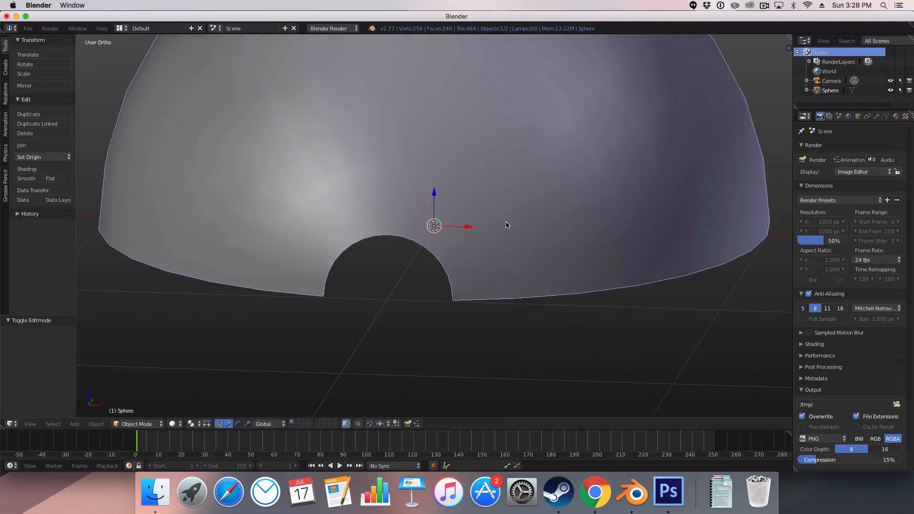
- Add and apply a Subdivision Surface modifier, then a Solidify modifier for shell thickness
{"action": "key", "text": "Tab"}
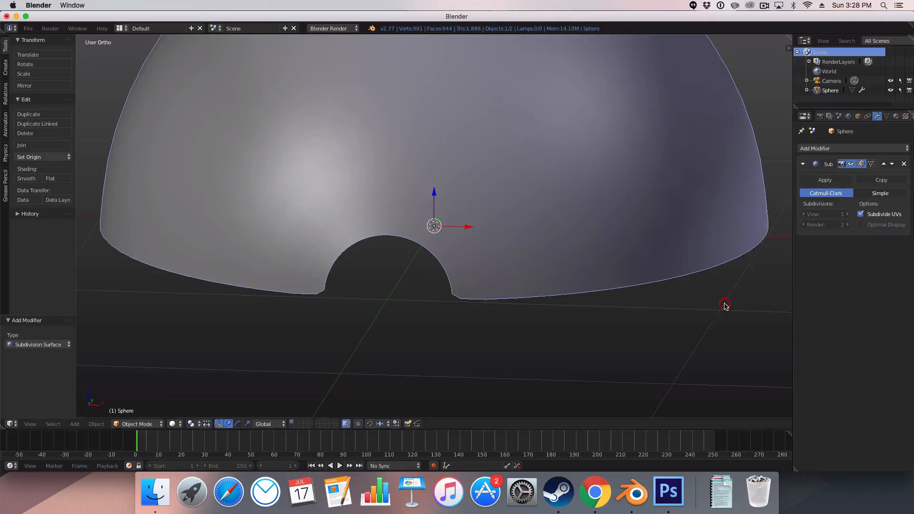
{"action": "left_click", "coordinate": [824, 180]}
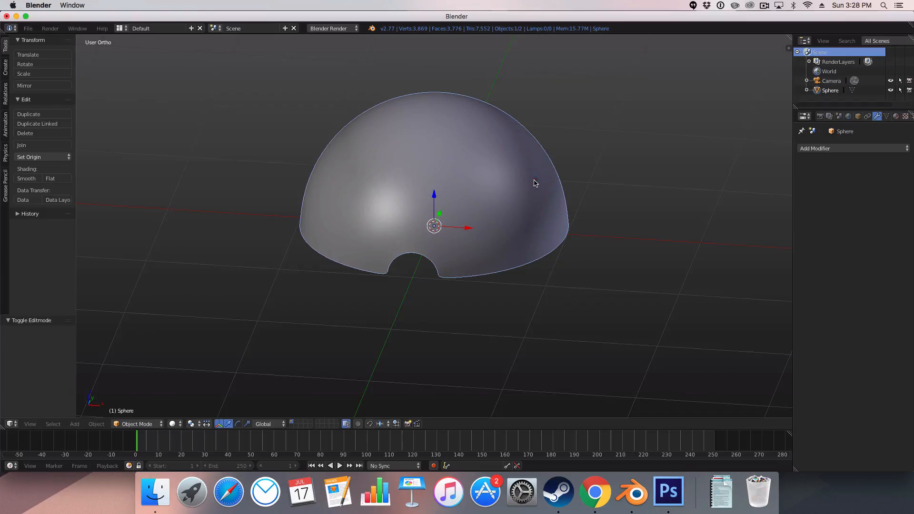
{"action": "left_click", "coordinate": [851, 149]}
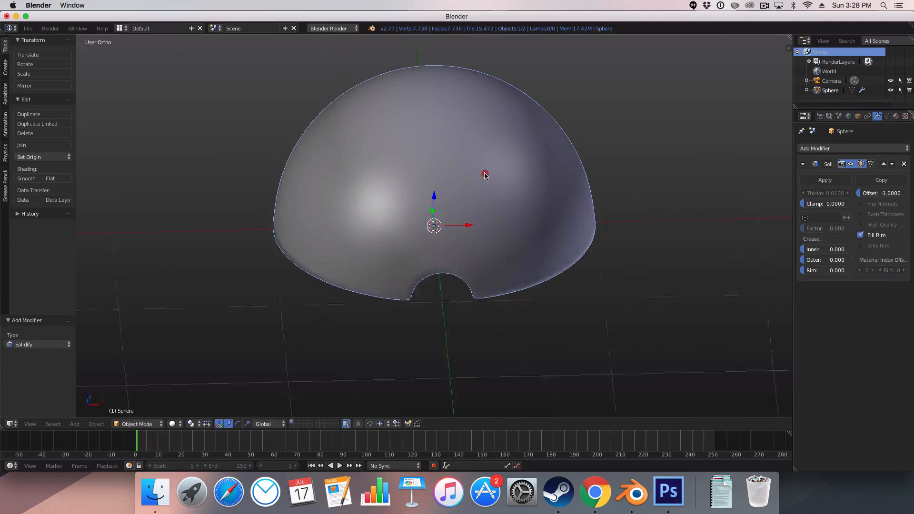
{"action": "left_click", "coordinate": [823, 180]}
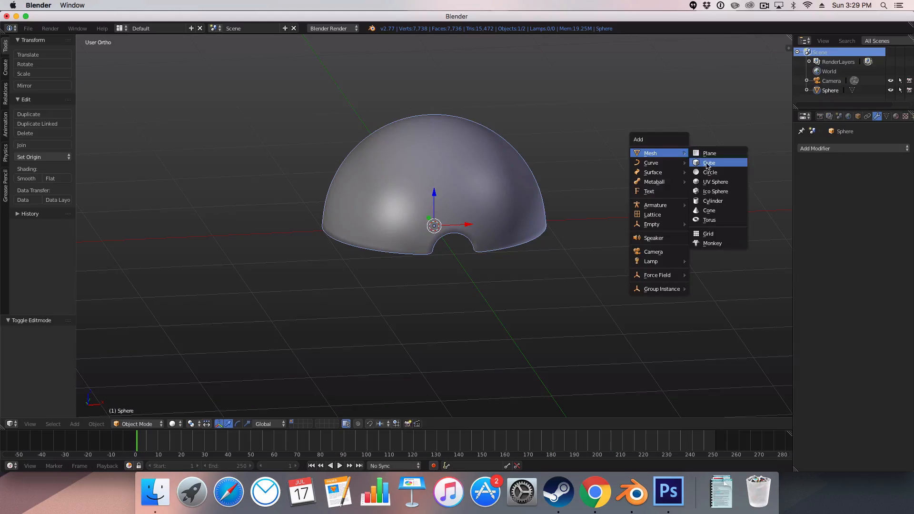
- Add a UV sphere as the inner core, shrink it inside the dome and stretch it along Y
{"action": "left_click", "coordinate": [715, 180]}
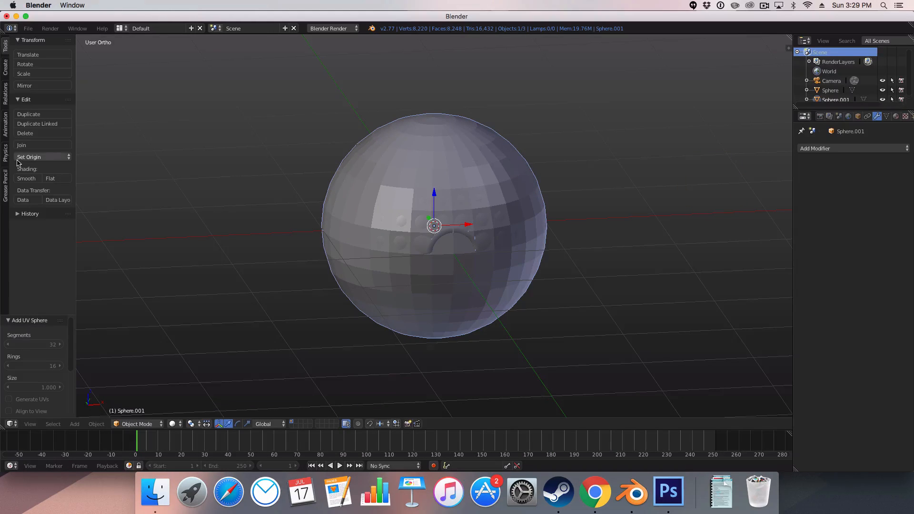
{"action": "key", "text": "s"}
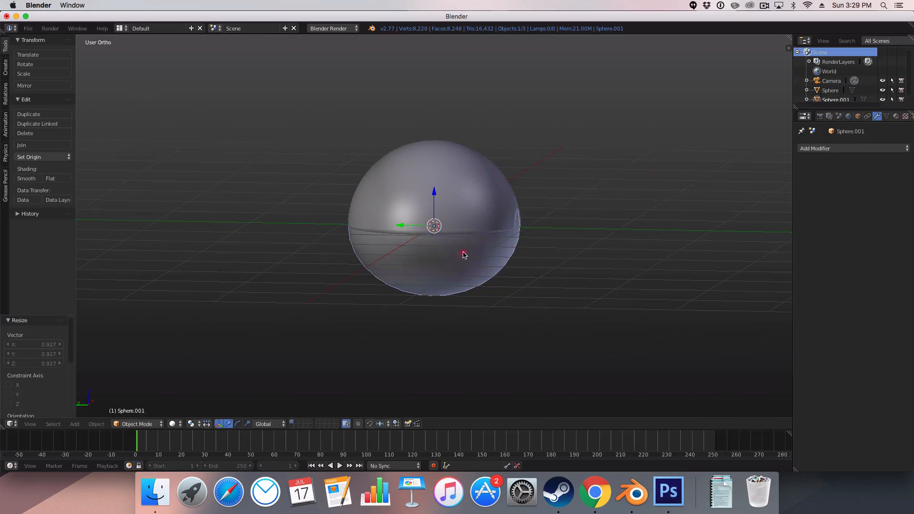
{"action": "mouse_move", "coordinate": [571, 192]}
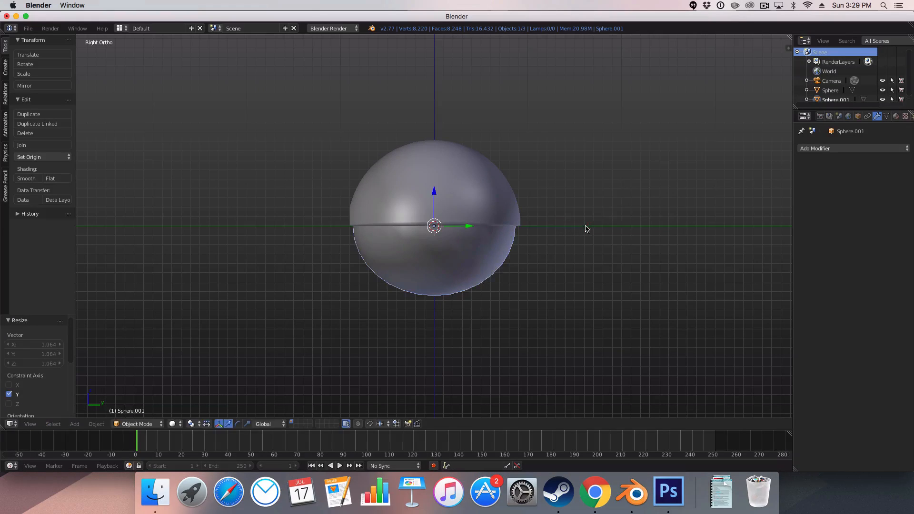
{"action": "key", "text": "1"}
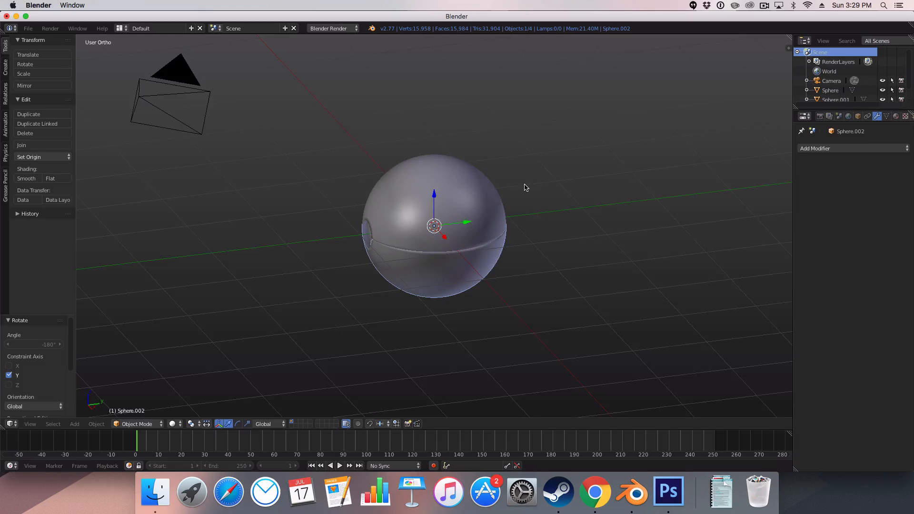
{"action": "scroll", "scroll_direction": "up", "scroll_amount": 3}
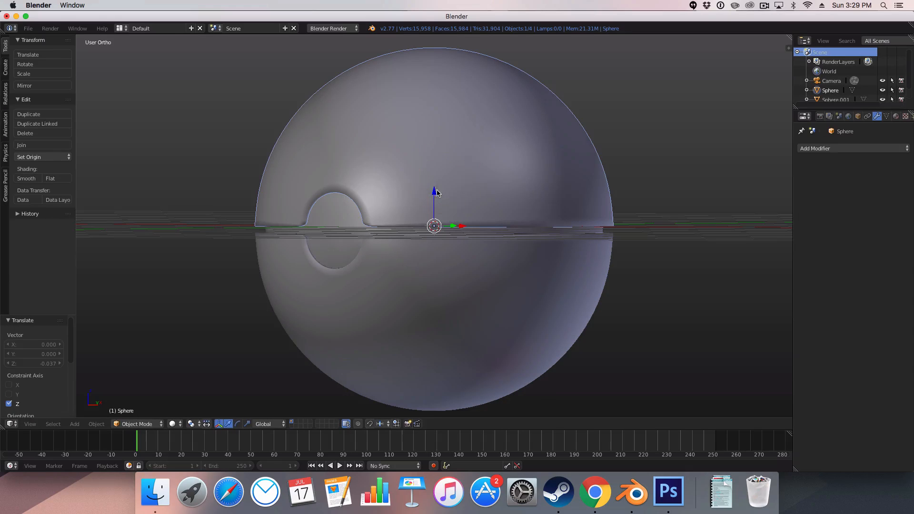
{"action": "left_click_drag", "start_coordinate": [434, 198], "coordinate": [449, 174]}
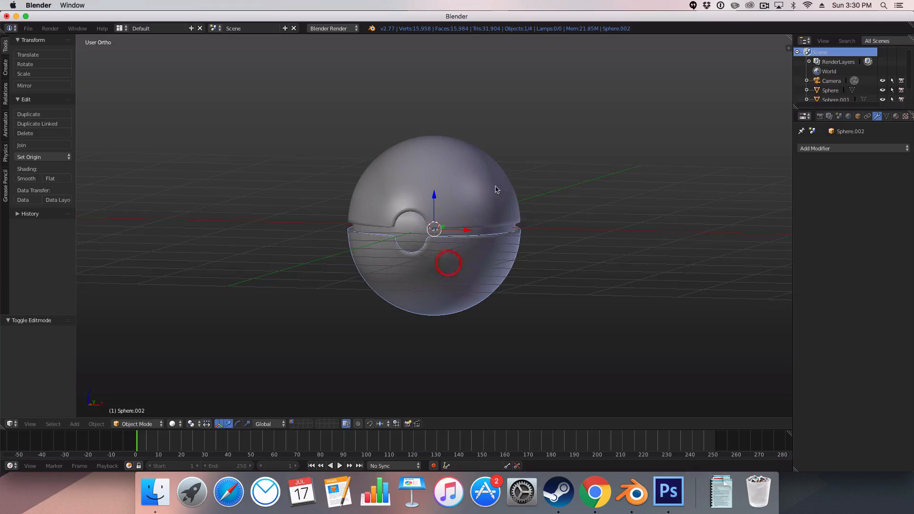
- Narrow the bottom shell along X and enlarge the core sphere slightly to close the ball
{"action": "key", "text": "z"}
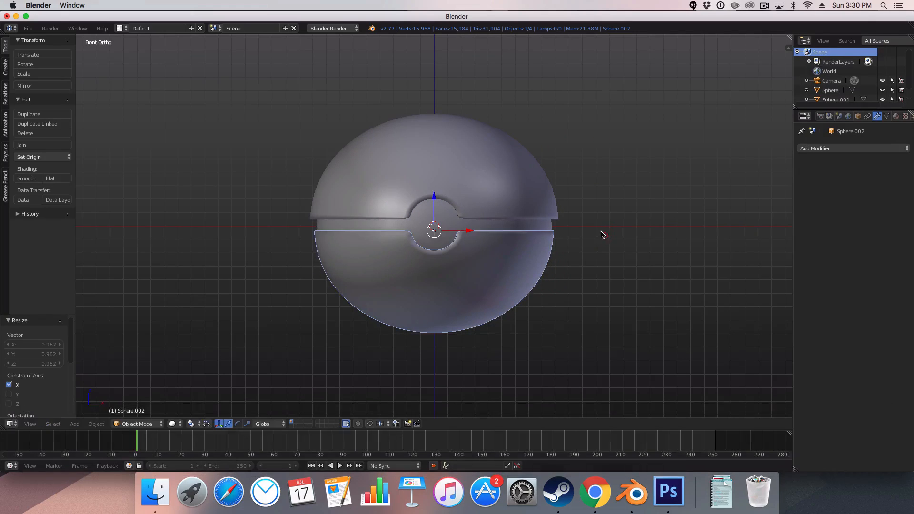
{"action": "key", "text": "x"}
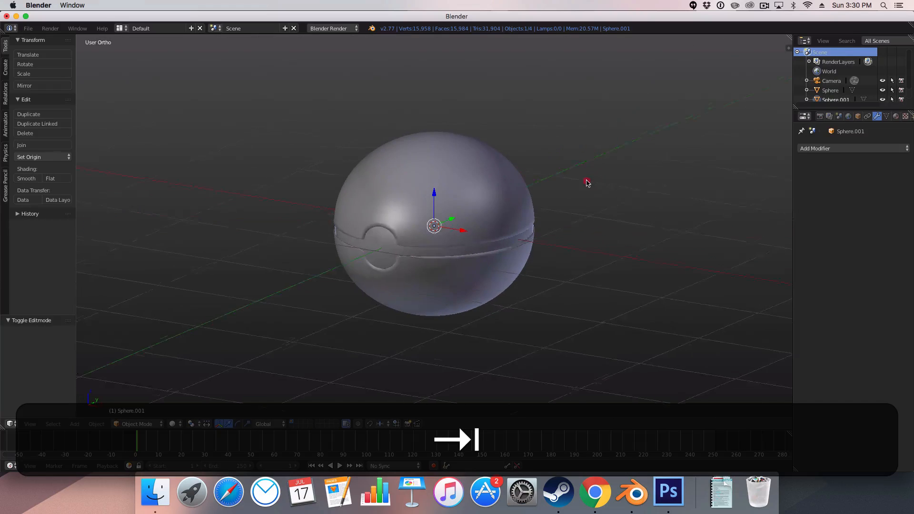
{"action": "left_click_drag", "start_coordinate": [588, 183], "coordinate": [537, 200]}
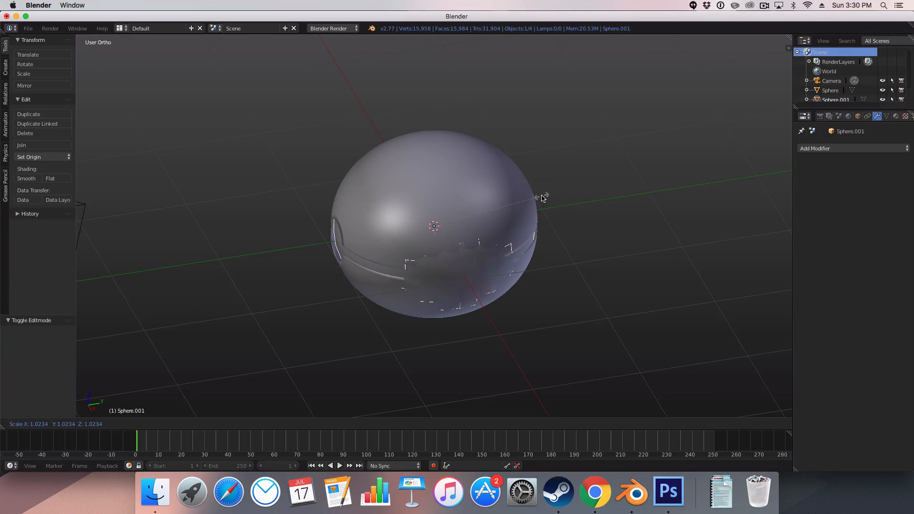
{"action": "key", "text": "Tab"}
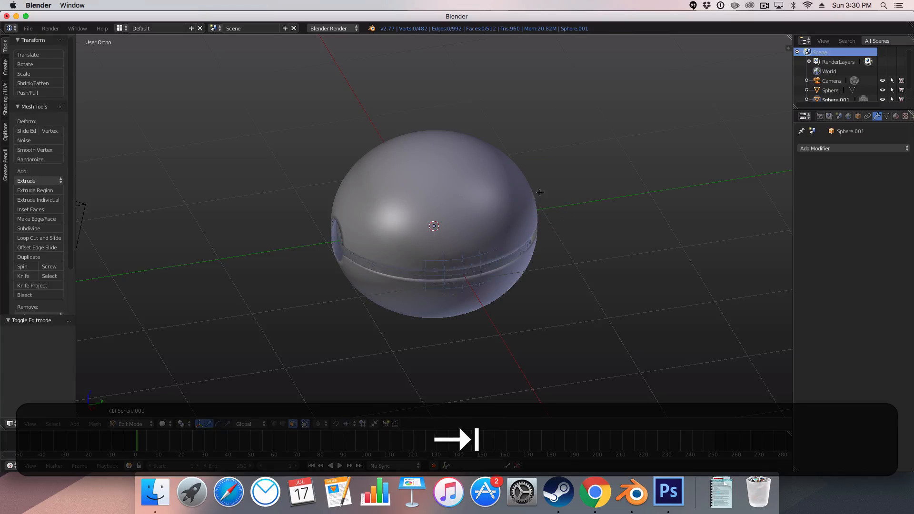
{"action": "key", "text": "y"}
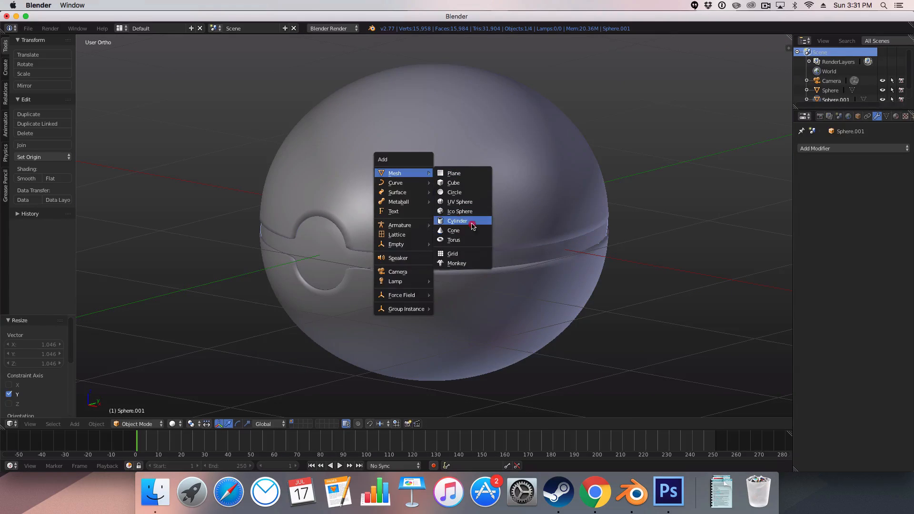
- Add a cylinder, turn it on its side, flatten it into a thin disc and move it into the notch
{"action": "left_click", "coordinate": [457, 220]}
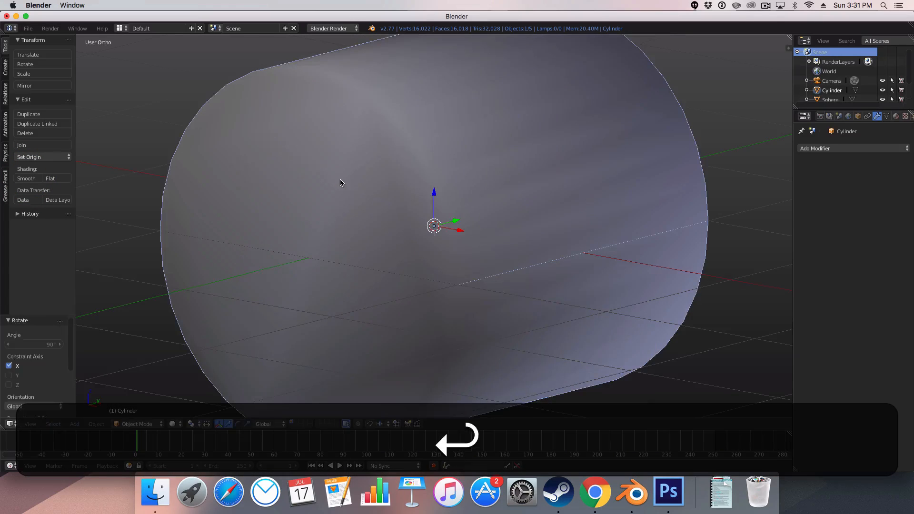
{"action": "key", "text": "Tab"}
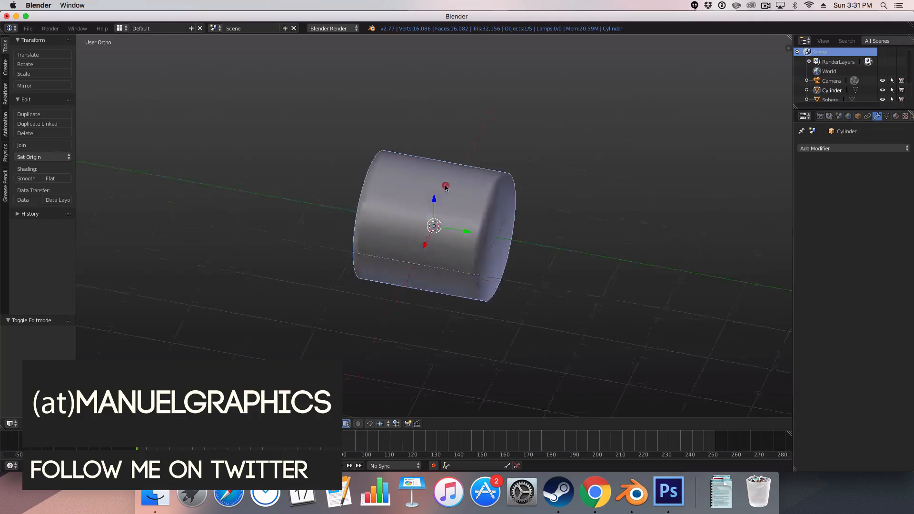
{"action": "key", "text": "cmd+z"}
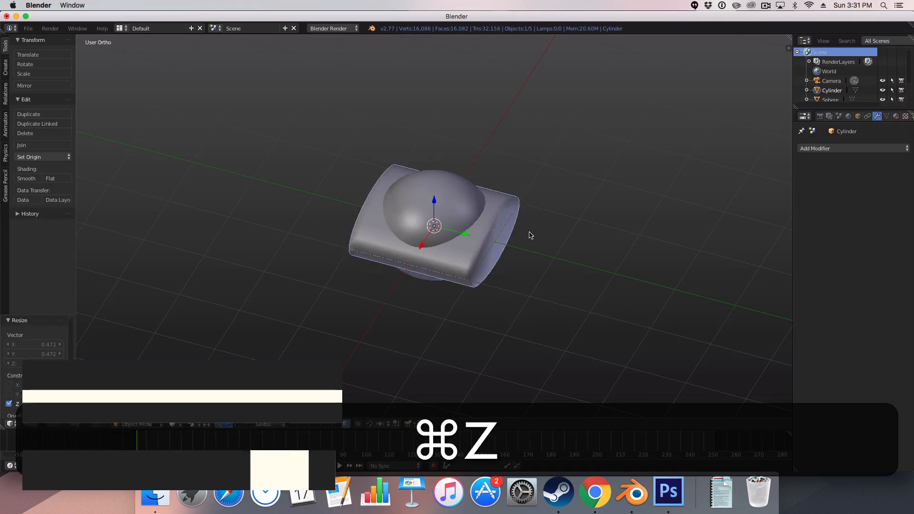
{"action": "key", "text": "cmd+z"}
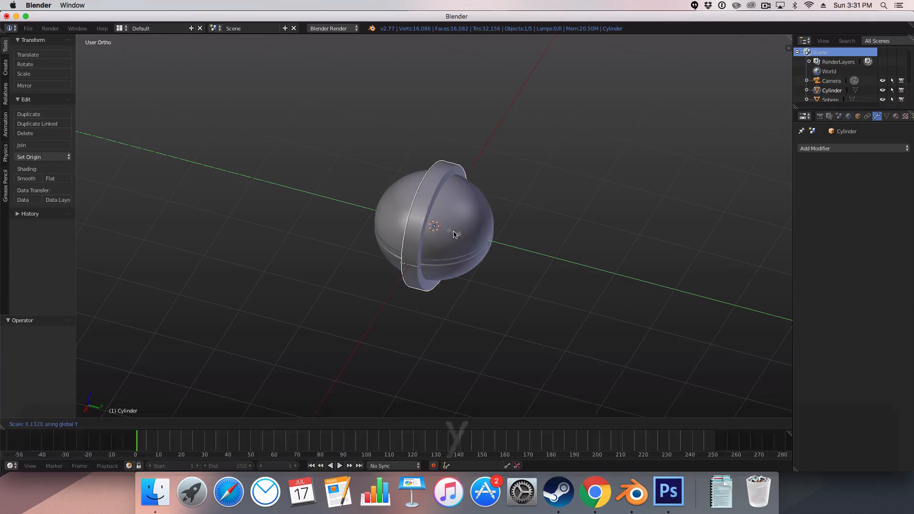
{"action": "key", "text": "s"}
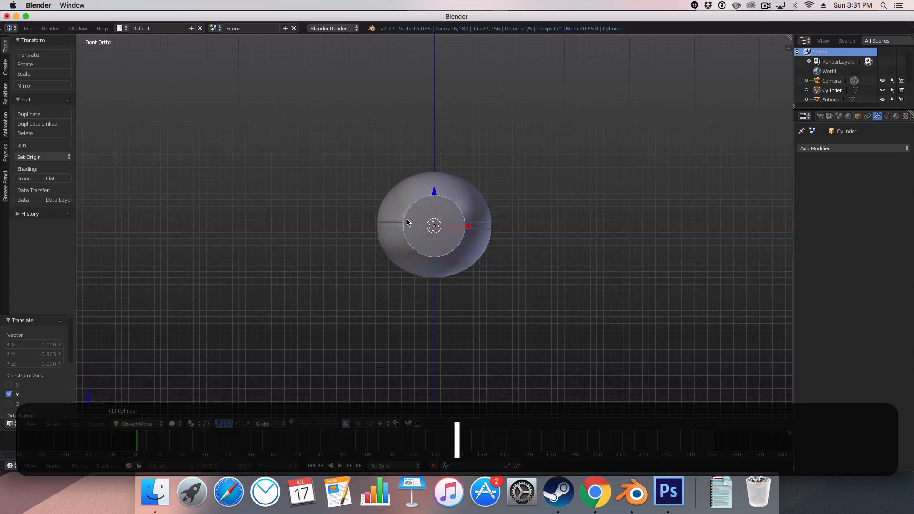
{"action": "key", "text": "s"}
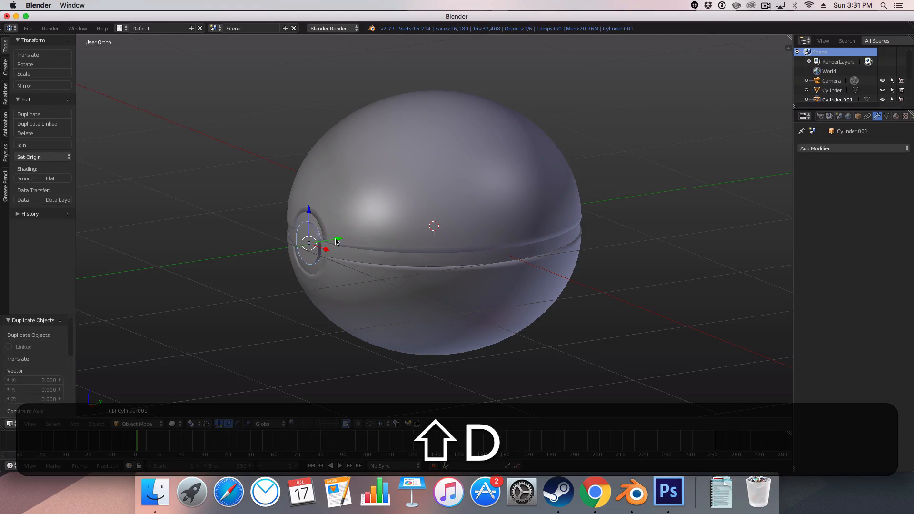
- Drop the button copy in place, deselect all and orbit to check, with Cycles set as renderer
{"action": "key", "text": "s"}
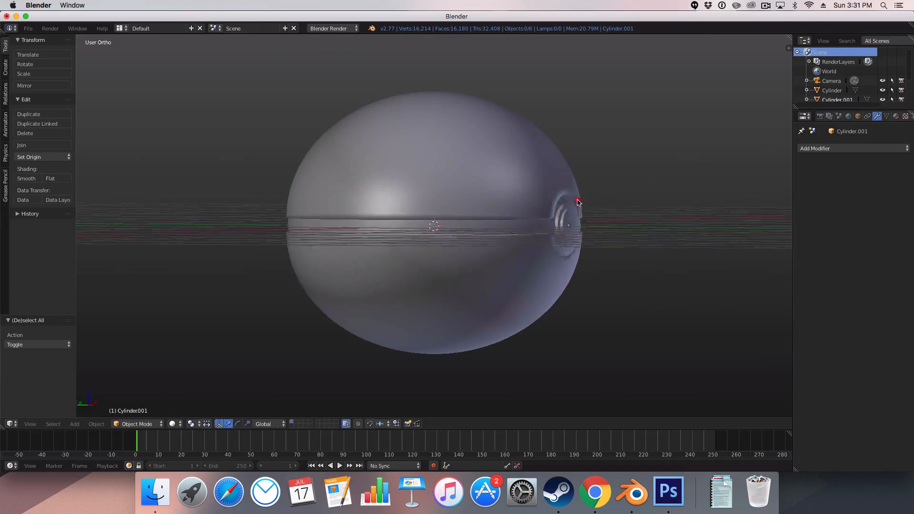
{"action": "scroll", "scroll_direction": "down", "scroll_amount": 3}
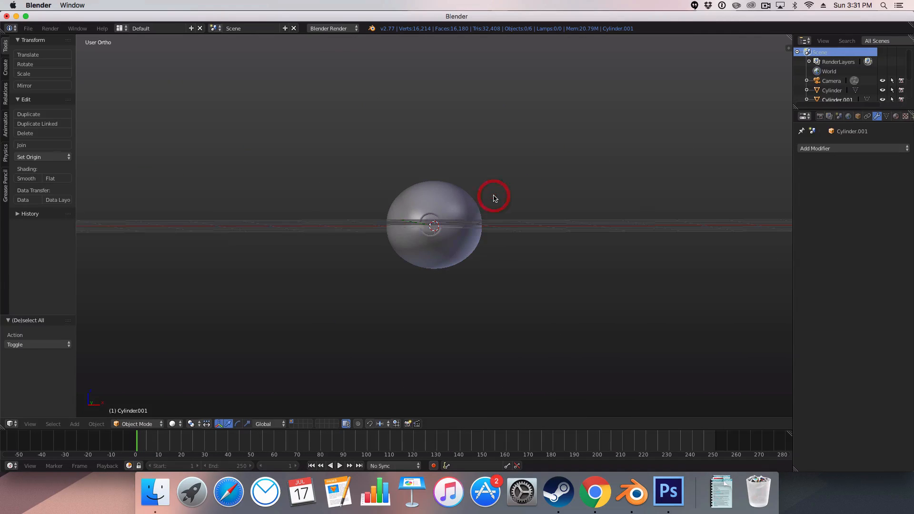
{"action": "key", "text": "s"}
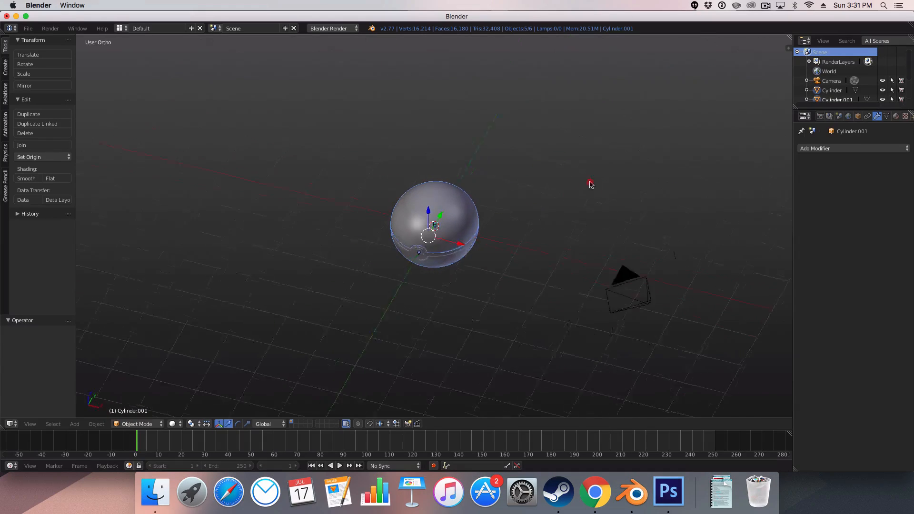
{"action": "key", "text": "z"}
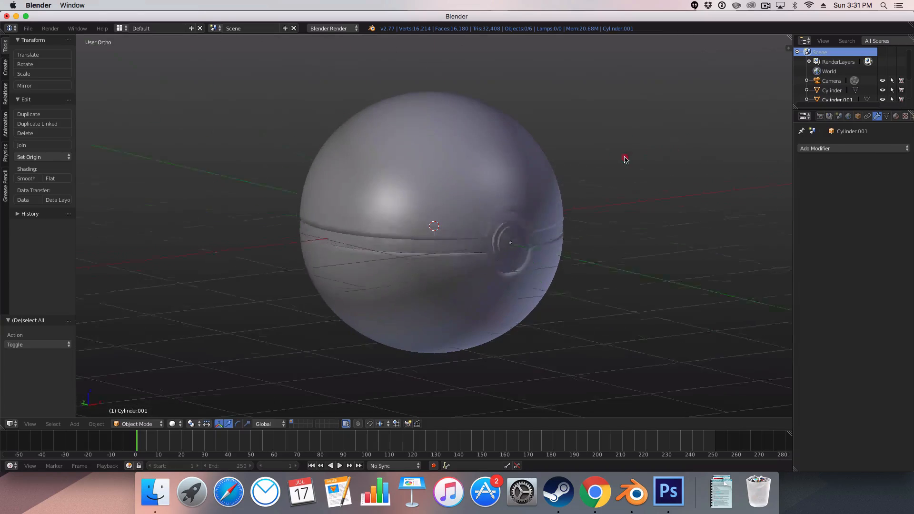
{"action": "left_click_drag", "start_coordinate": [626, 160], "coordinate": [602, 149]}
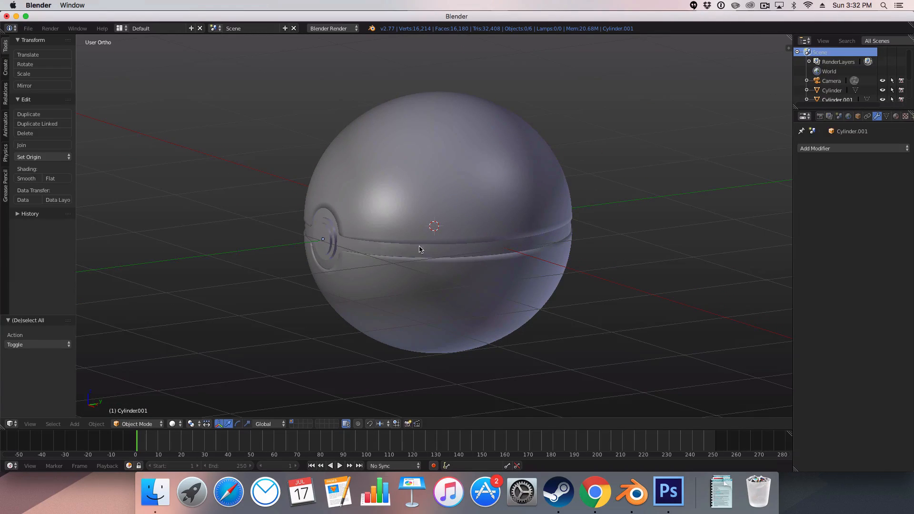
{"action": "left_click", "coordinate": [816, 148]}
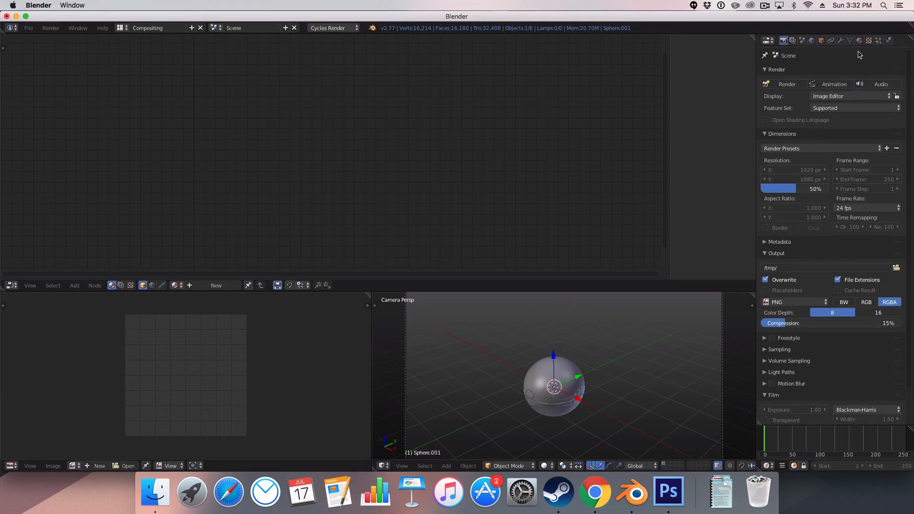
- Create a new material named Black and wire the diffuse shader into the mix's second input
{"action": "left_click", "coordinate": [858, 40]}
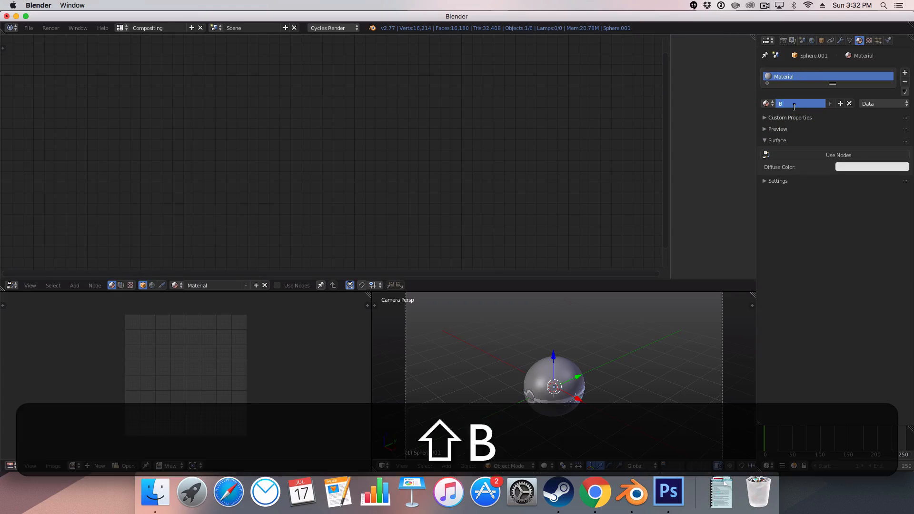
{"action": "type", "text": "Black"}
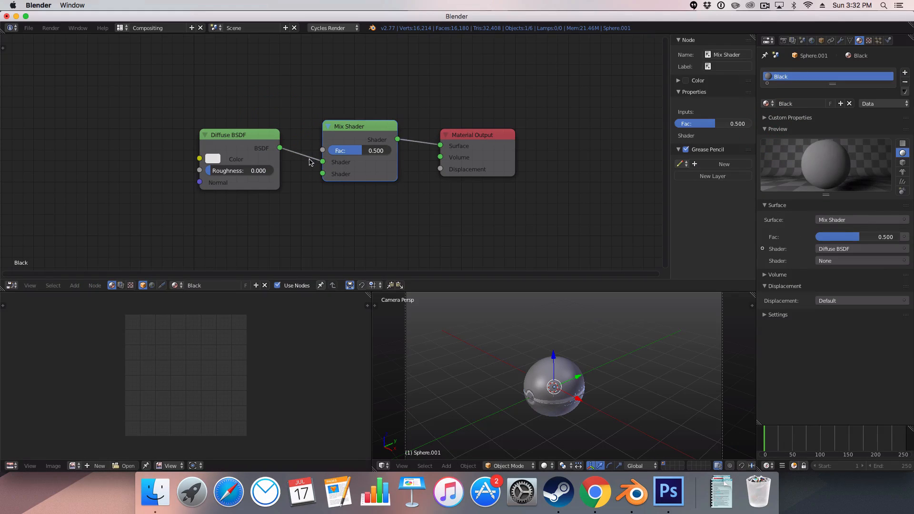
{"action": "left_click_drag", "start_coordinate": [239, 134], "coordinate": [236, 178]}
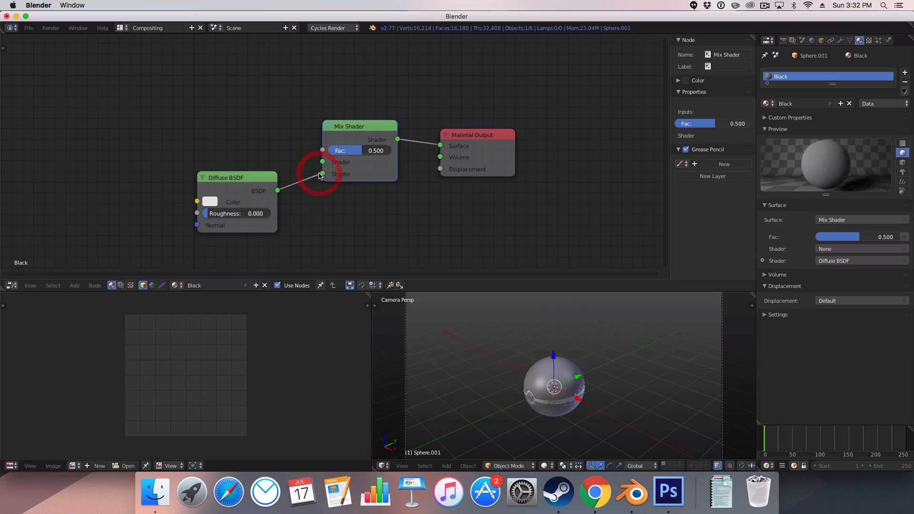
- Add a Glossy BSDF into the mix, make the diffuse colour black and balance the two shaders
{"action": "type", "text": "gl"}
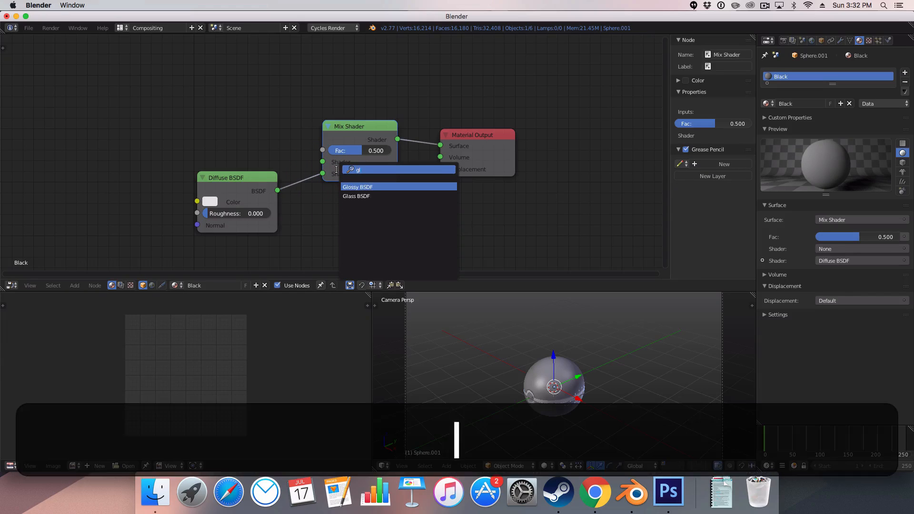
{"action": "left_click", "coordinate": [357, 187]}
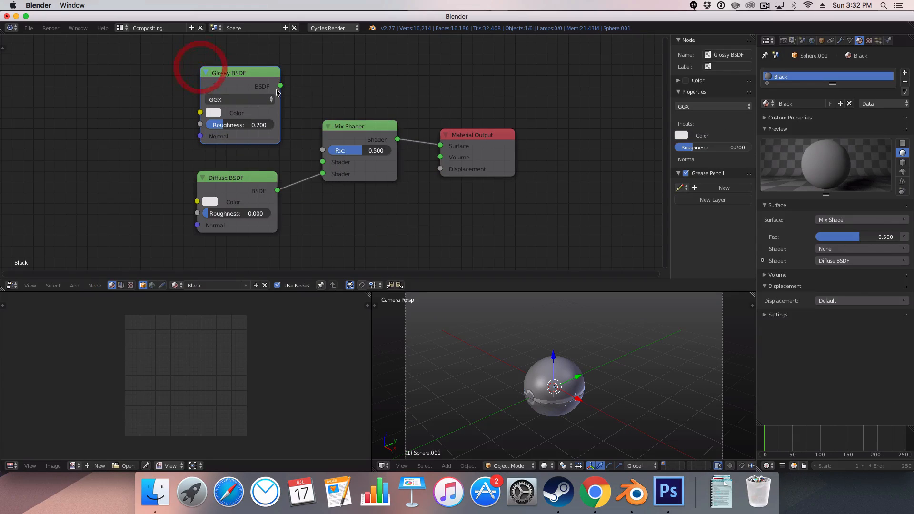
{"action": "left_click_drag", "start_coordinate": [280, 85], "coordinate": [323, 150]}
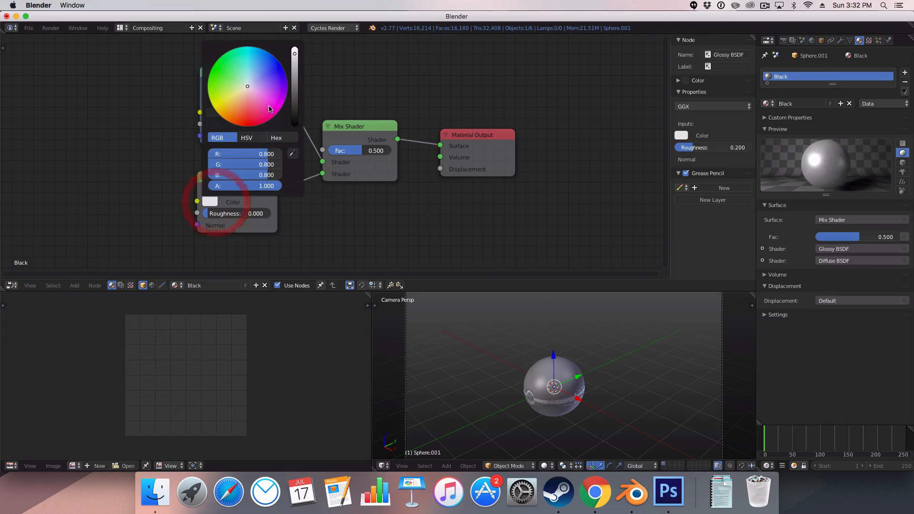
{"action": "left_click", "coordinate": [357, 215]}
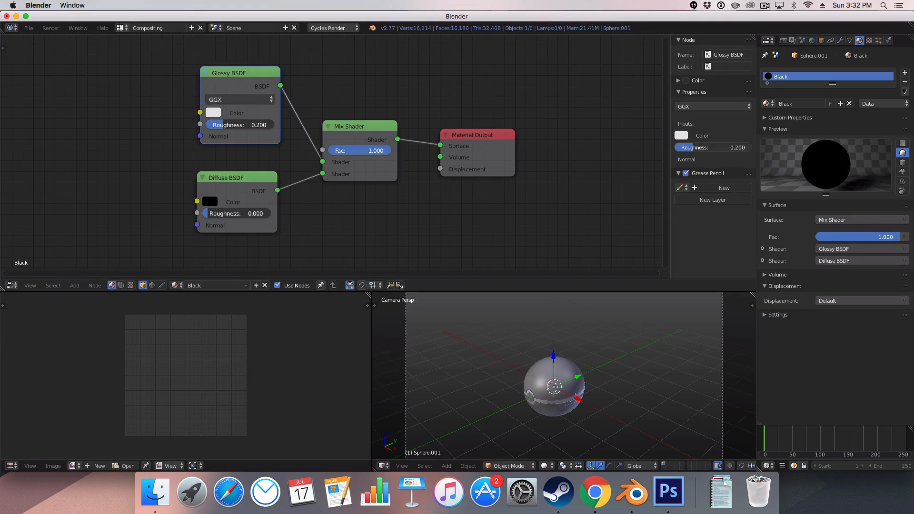
{"action": "left_click_drag", "start_coordinate": [385, 151], "coordinate": [359, 150]}
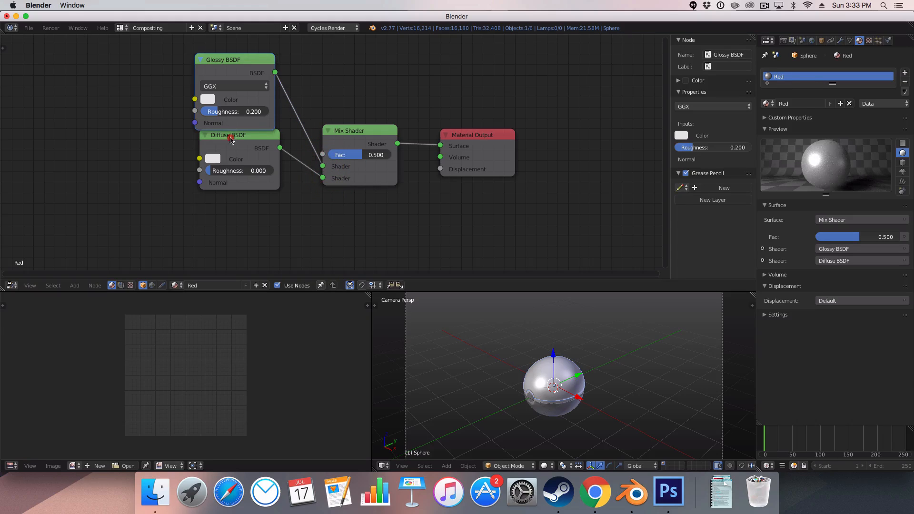
- Set the glossy shader to Beckmann distribution and pick a deeper red diffuse colour for the Red material
{"action": "left_click", "coordinate": [212, 159]}
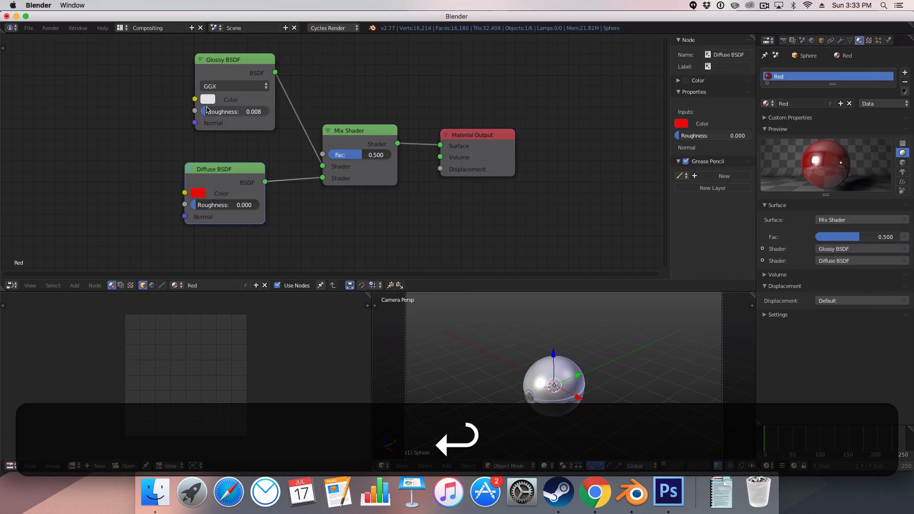
{"action": "left_click", "coordinate": [220, 70]}
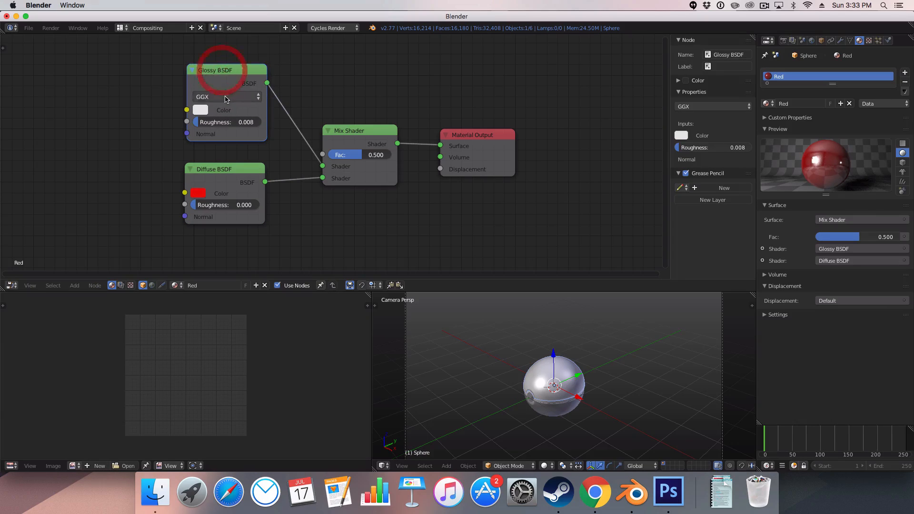
{"action": "left_click", "coordinate": [226, 97]}
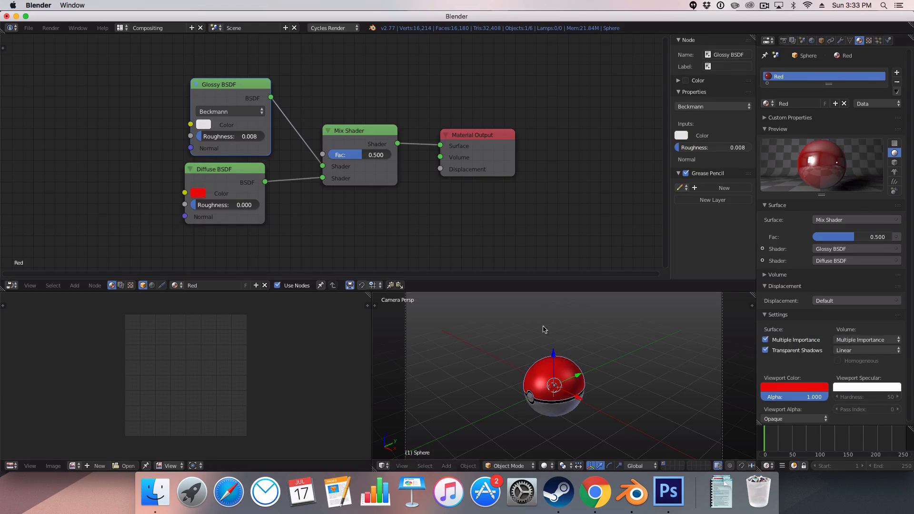
{"action": "left_click", "coordinate": [199, 193]}
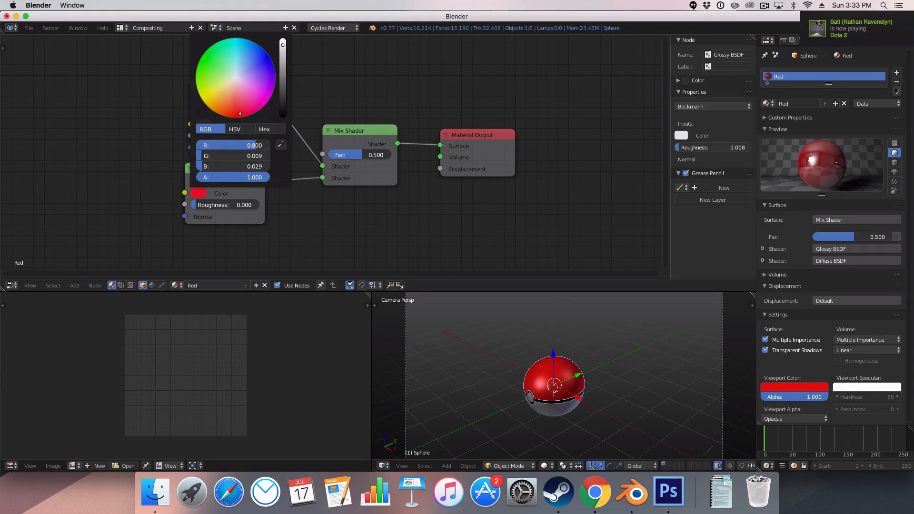
{"action": "left_click", "coordinate": [462, 213]}
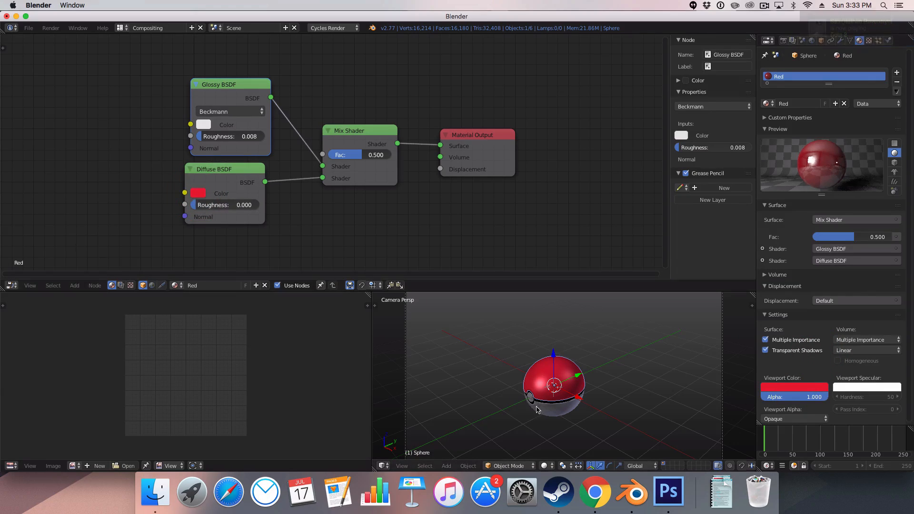
- Set the lower shell's Glossy BSDF to Beckmann with roughness 0.008
{"action": "left_click", "coordinate": [822, 104]}
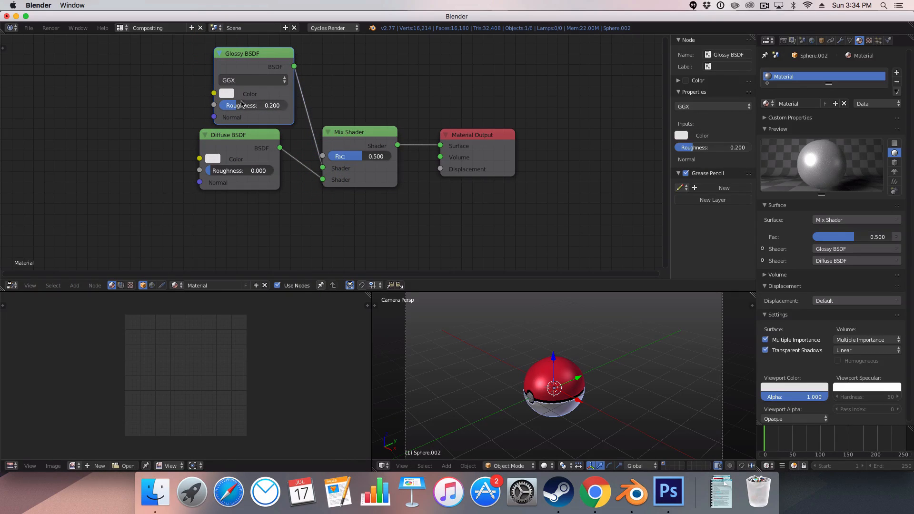
{"action": "left_click", "coordinate": [253, 80]}
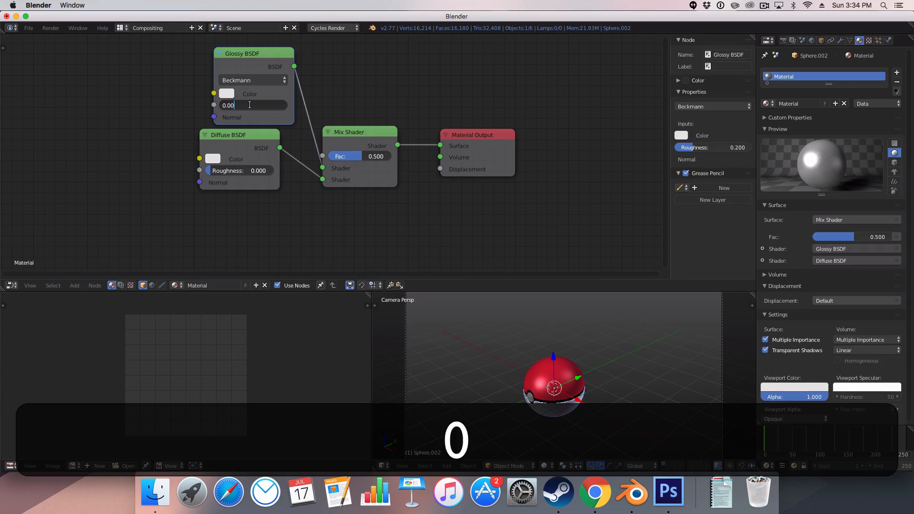
{"action": "type", "text": "0.008"}
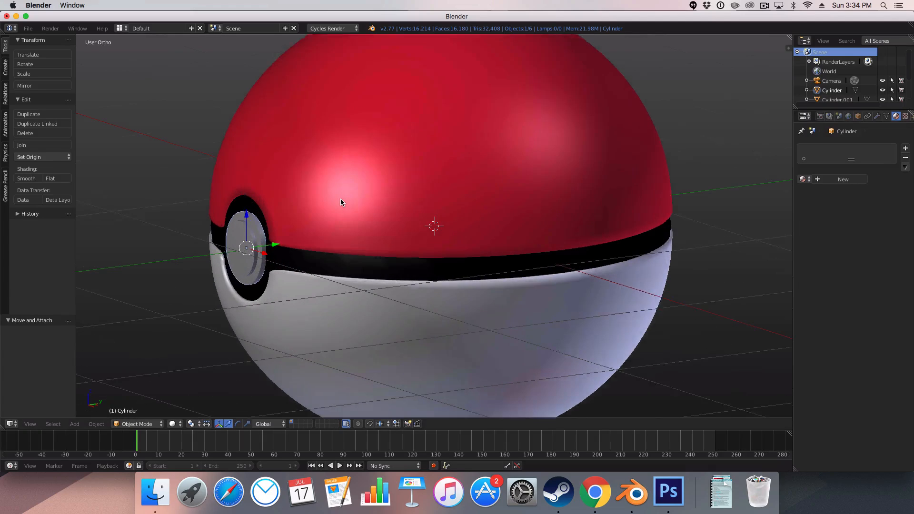
- Create a new material named 'White v.2' for the button cylinder in the node workspace
{"action": "left_click", "coordinate": [122, 27]}
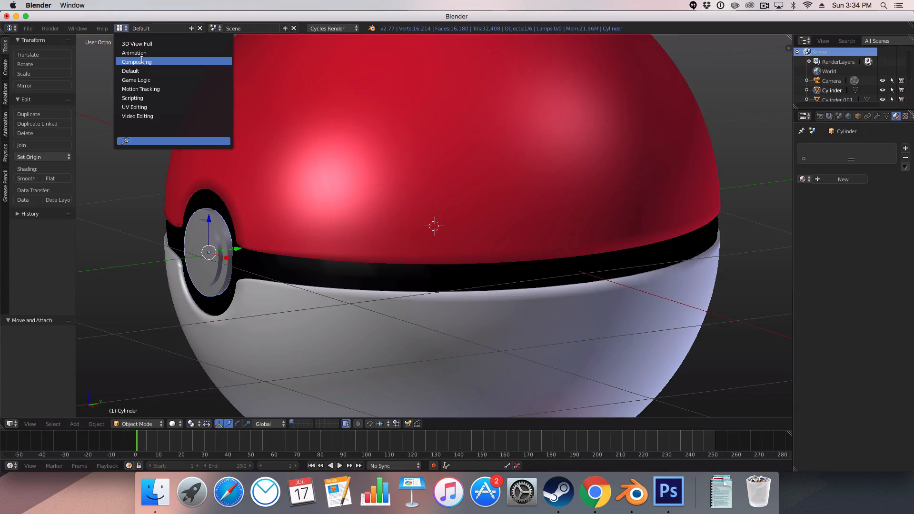
{"action": "left_click", "coordinate": [136, 62]}
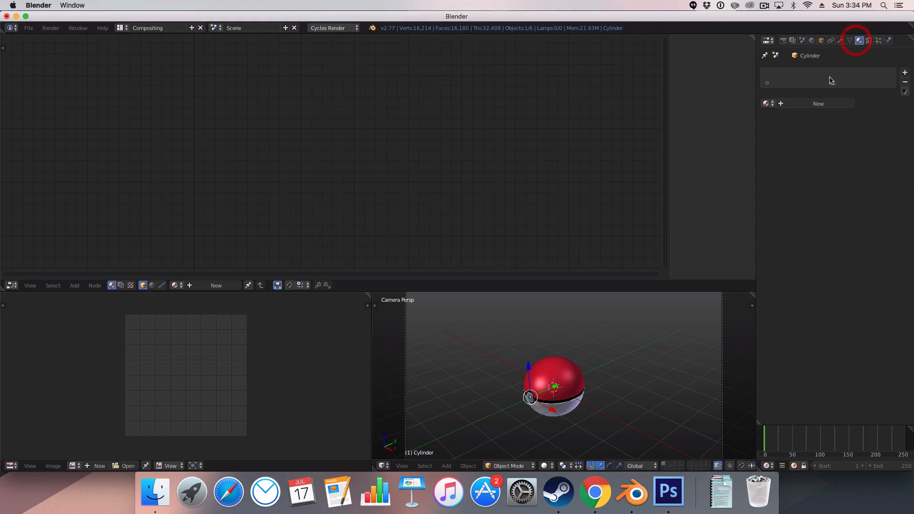
{"action": "left_click", "coordinate": [818, 103]}
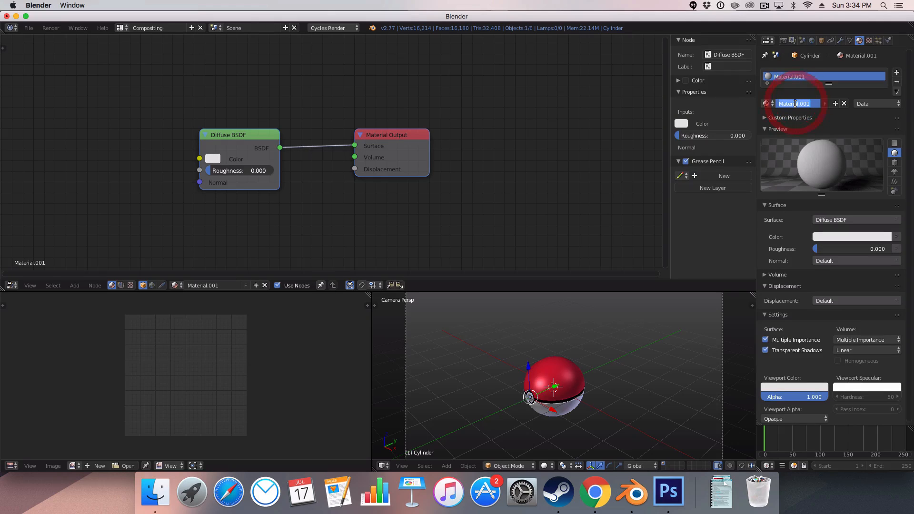
{"action": "type", "text": "White"}
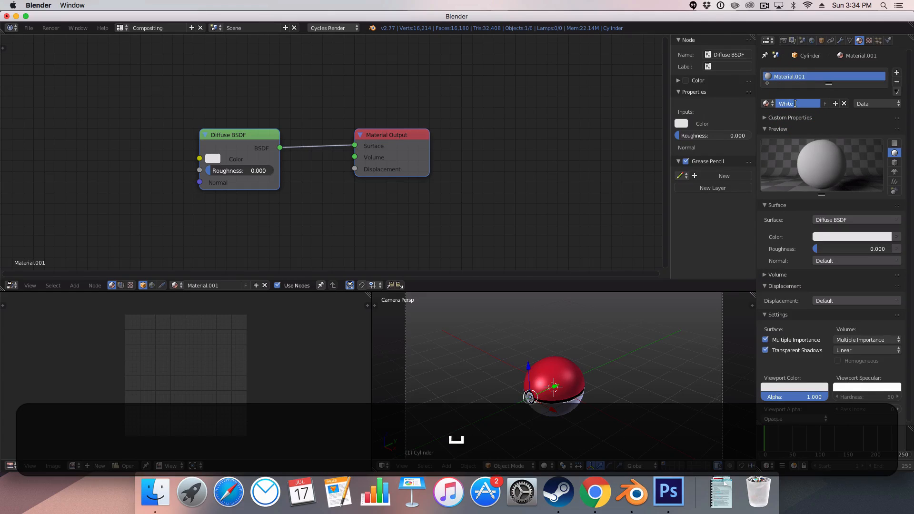
{"action": "type", "text": "White v.2"}
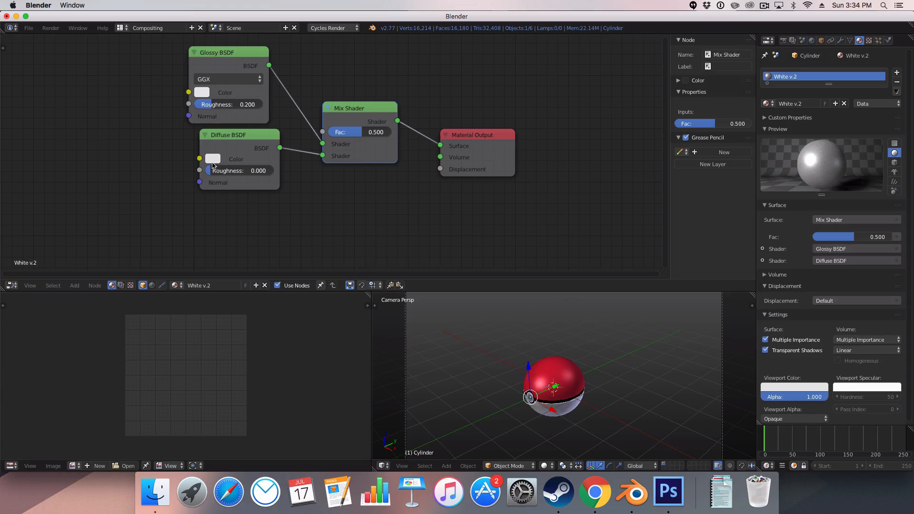
- Set White v.2's mix factor to 0.936 and glossy roughness to about 0.358
{"action": "left_click_drag", "start_coordinate": [360, 132], "coordinate": [397, 132]}
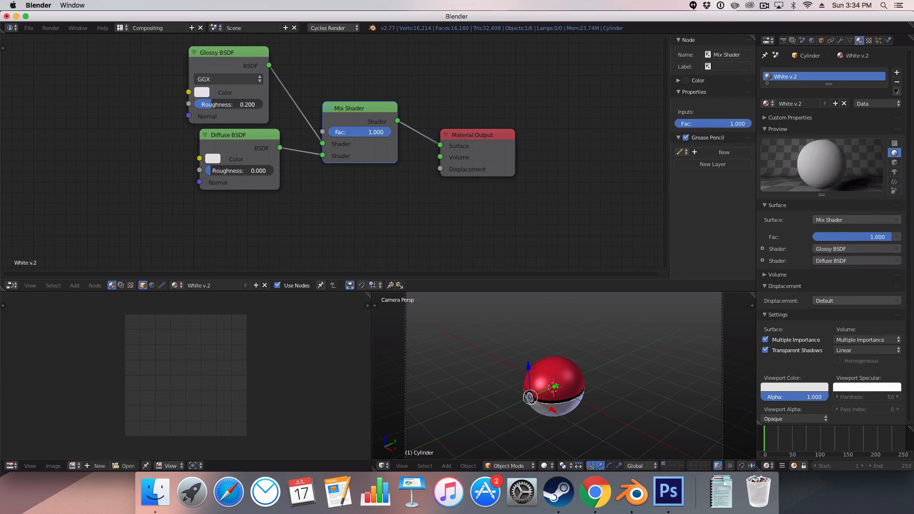
{"action": "left_click_drag", "start_coordinate": [376, 131], "coordinate": [360, 131]}
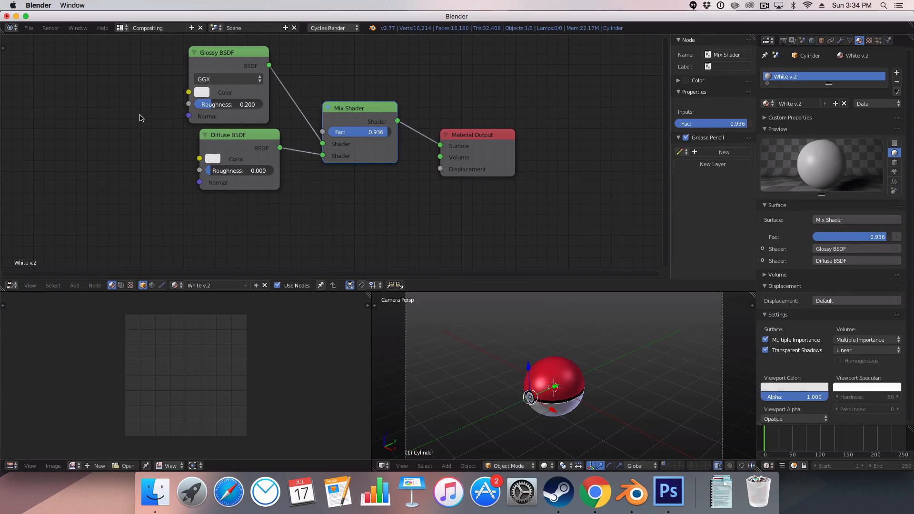
{"action": "left_click_drag", "start_coordinate": [209, 103], "coordinate": [233, 103]}
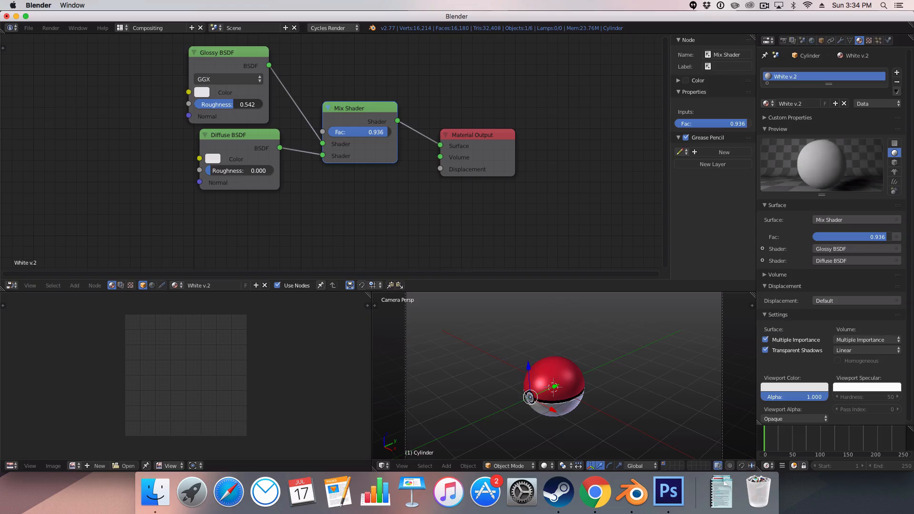
{"action": "left_click_drag", "start_coordinate": [233, 104], "coordinate": [225, 104]}
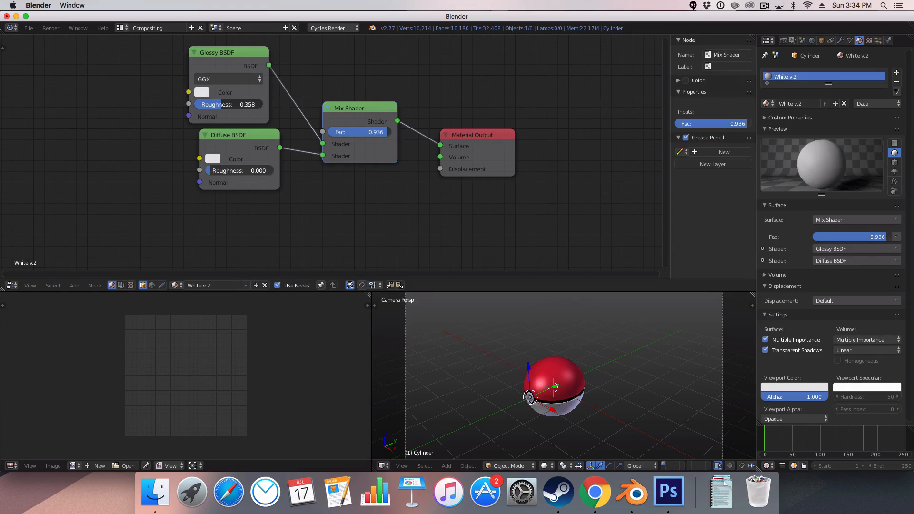
{"action": "left_click_drag", "start_coordinate": [245, 104], "coordinate": [230, 104]}
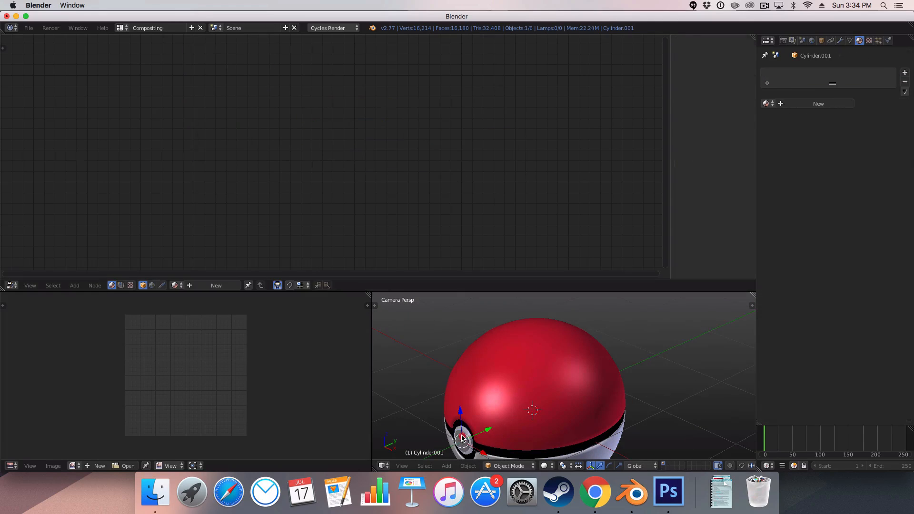
- Assign the existing White v.2 material to Cylinder.001 and return to the Default layout
{"action": "left_click", "coordinate": [767, 103]}
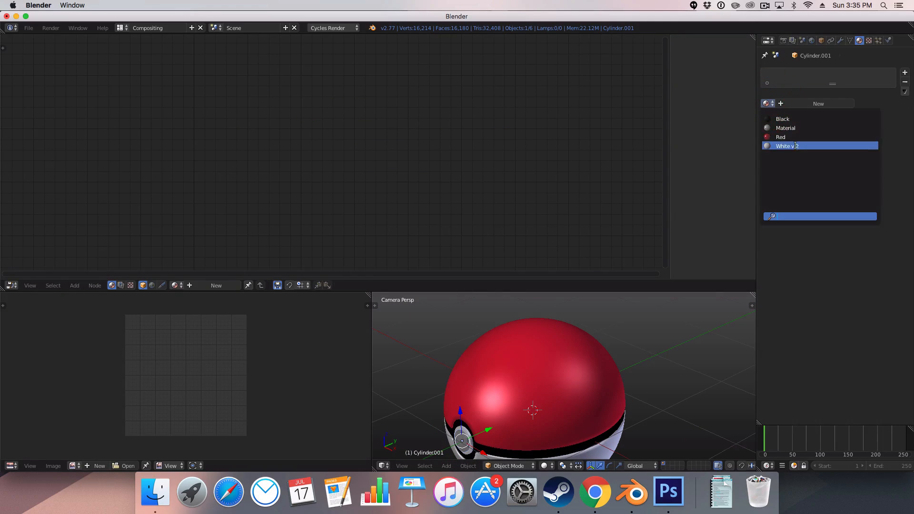
{"action": "left_click", "coordinate": [786, 146]}
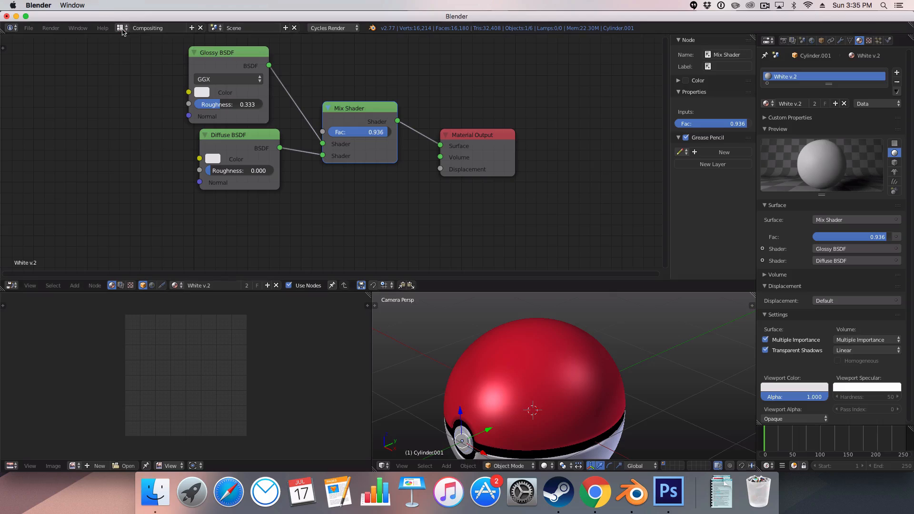
{"action": "left_click", "coordinate": [148, 27]}
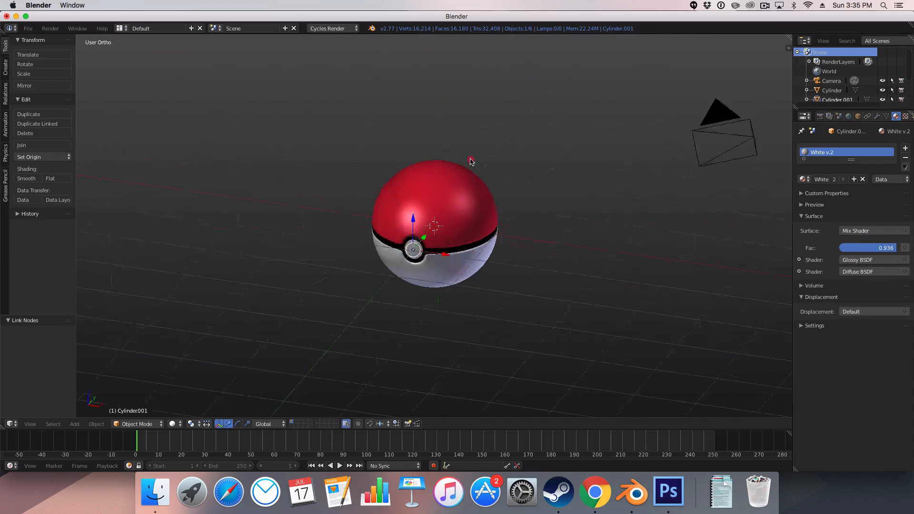
{"action": "key", "text": "0"}
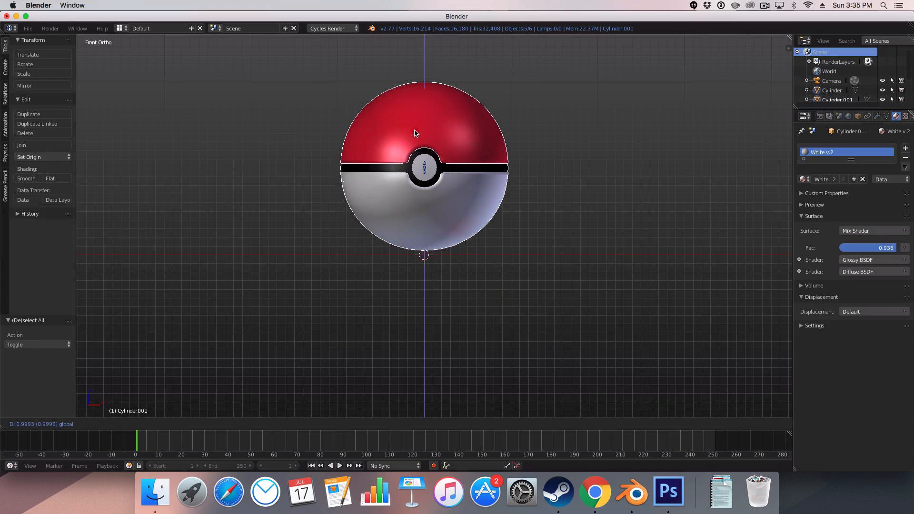
{"action": "left_click_drag", "start_coordinate": [425, 170], "coordinate": [424, 132]}
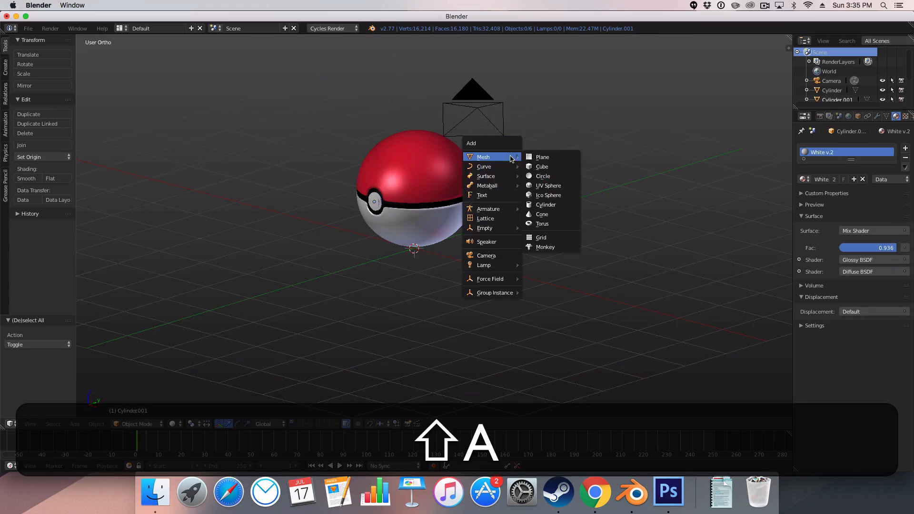
- Add a plane mesh, duplicate the Pokéball and place the tilted copy beside the original
{"action": "left_click", "coordinate": [542, 157]}
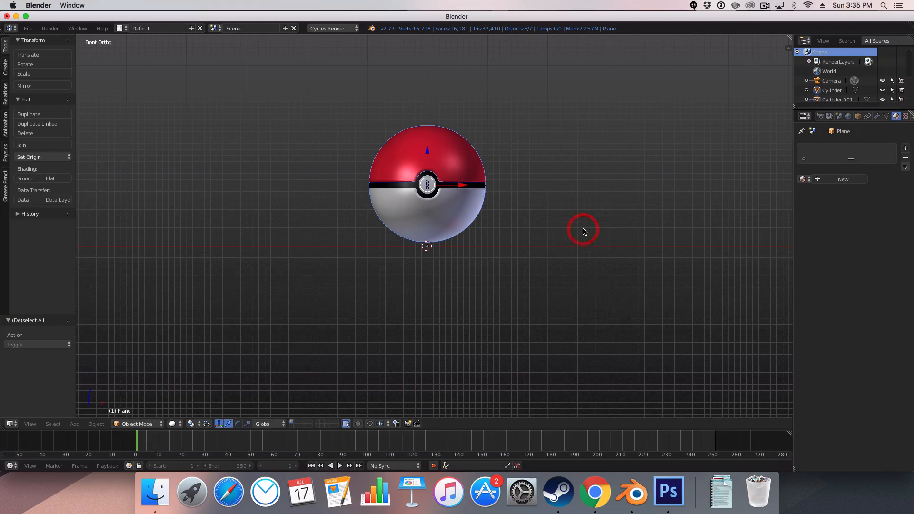
{"action": "key", "text": "m"}
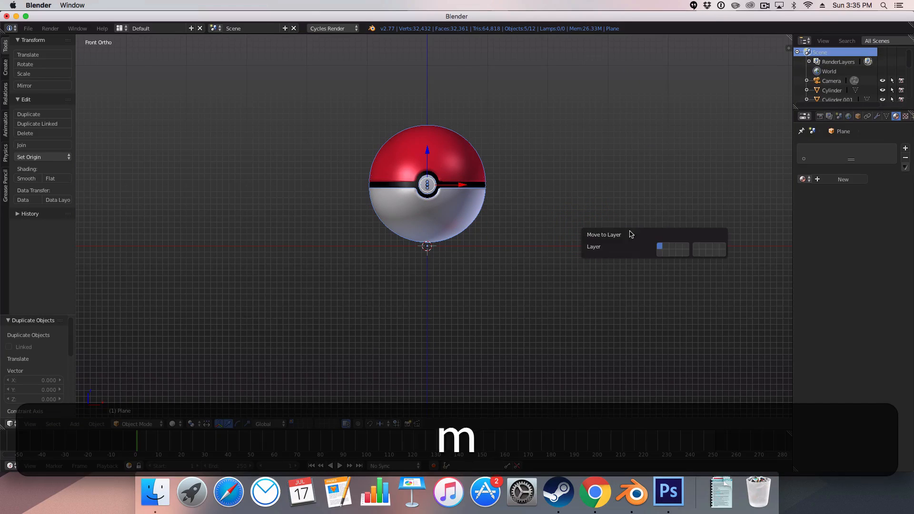
{"action": "key", "text": "a"}
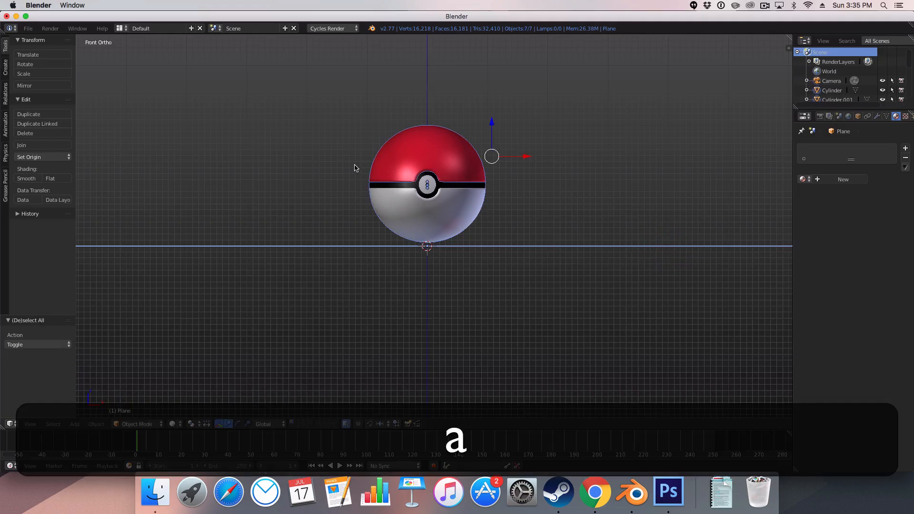
{"action": "key", "text": "n"}
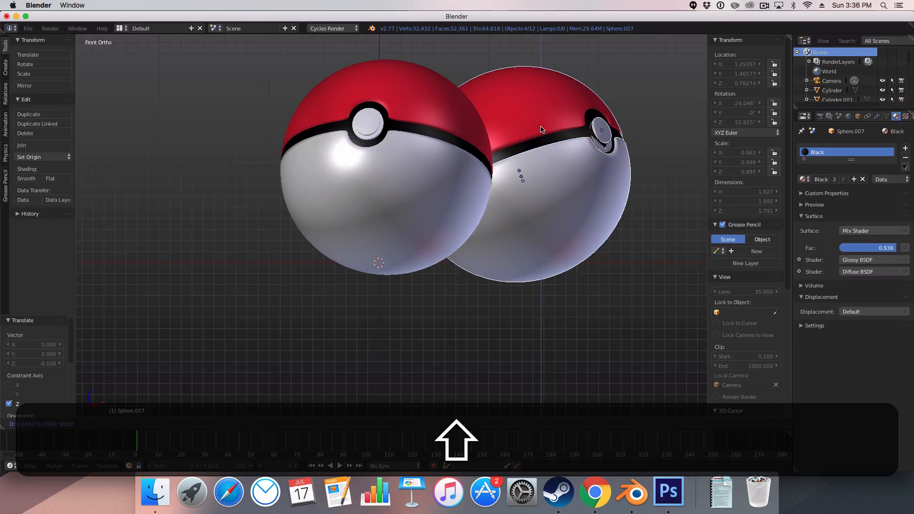
{"action": "key", "text": "z"}
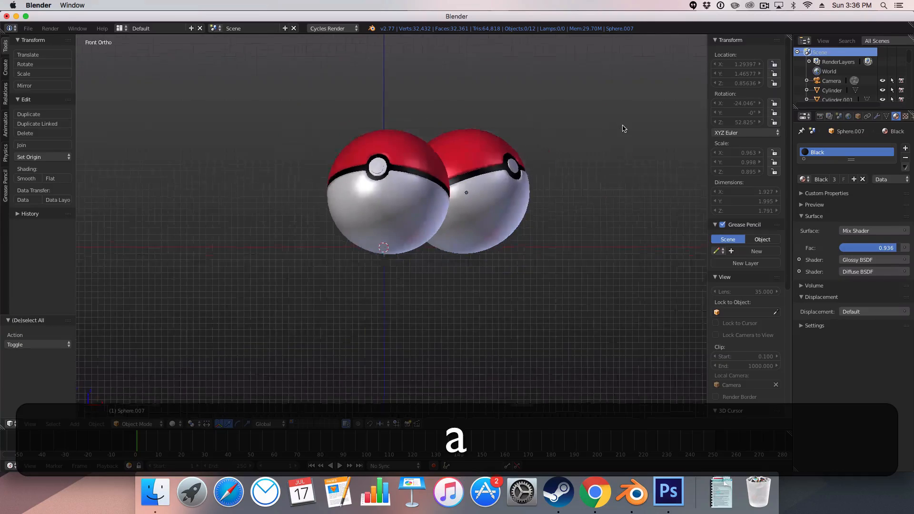
{"action": "key", "text": "0"}
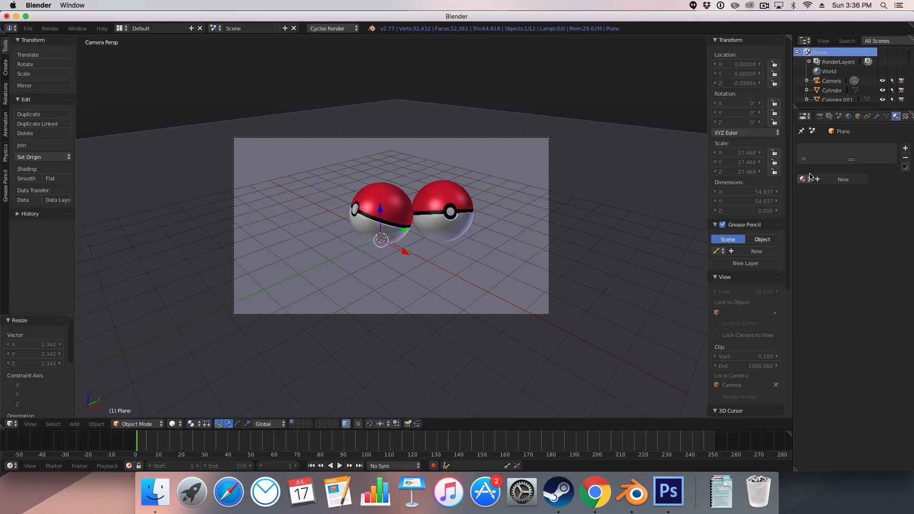
{"action": "mouse_move", "coordinate": [843, 179]}
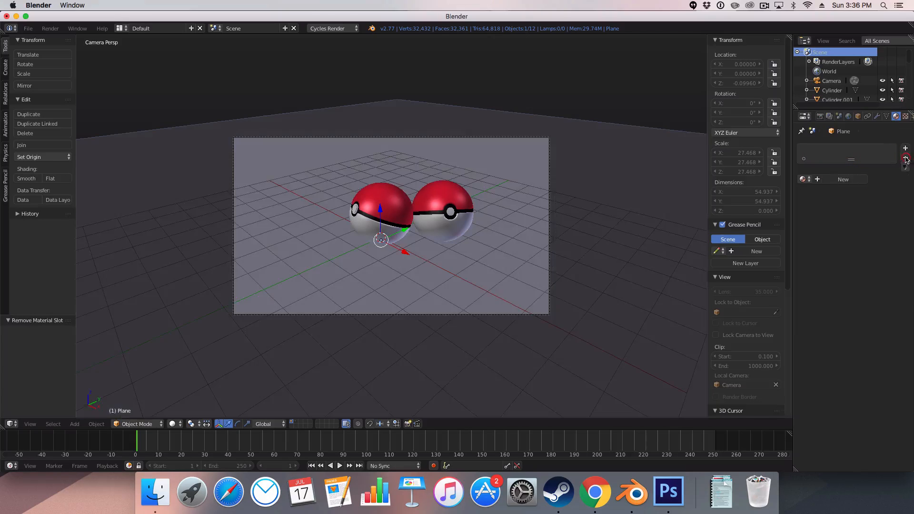
- Assign the existing glossy-diffuse material 'Material' to the floor plane
{"action": "left_click", "coordinate": [906, 159]}
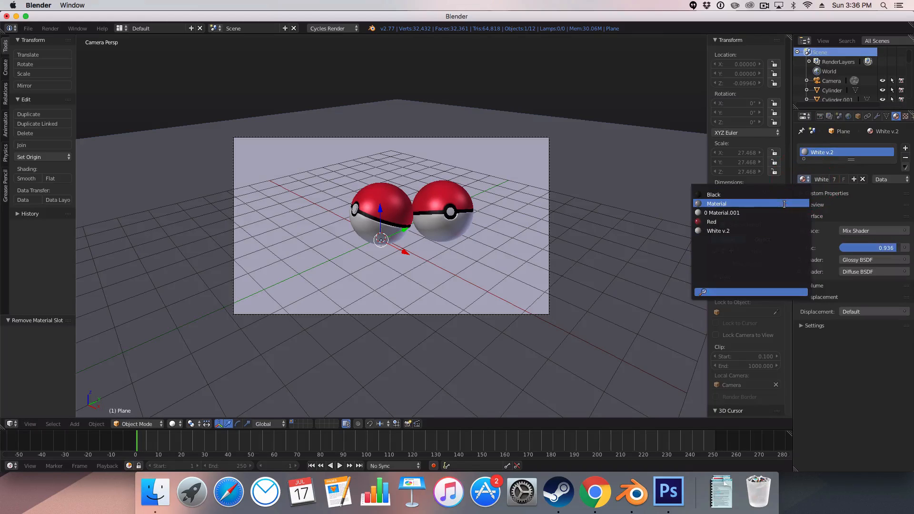
{"action": "left_click", "coordinate": [723, 213]}
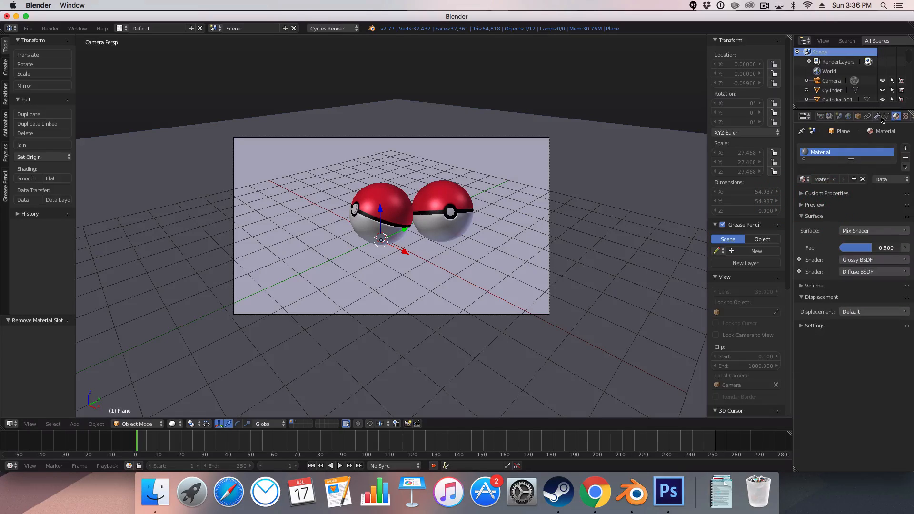
- Use world nodes with an Environment Texture loaded from the HDRI image in Downloads
{"action": "left_click", "coordinate": [848, 116]}
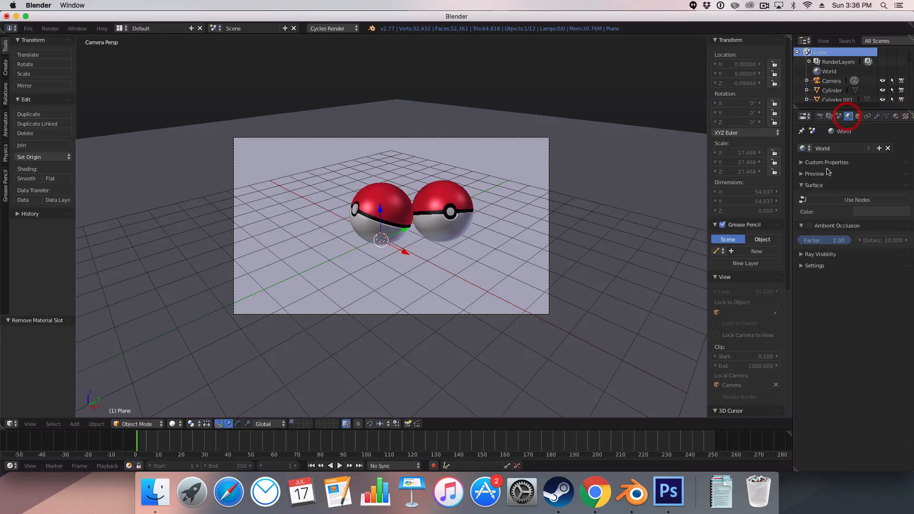
{"action": "left_click", "coordinate": [857, 198]}
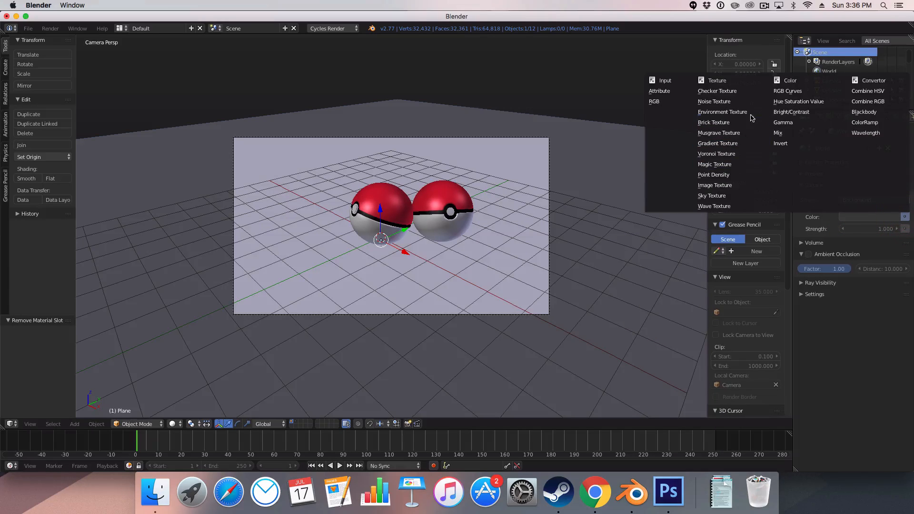
{"action": "left_click", "coordinate": [722, 111]}
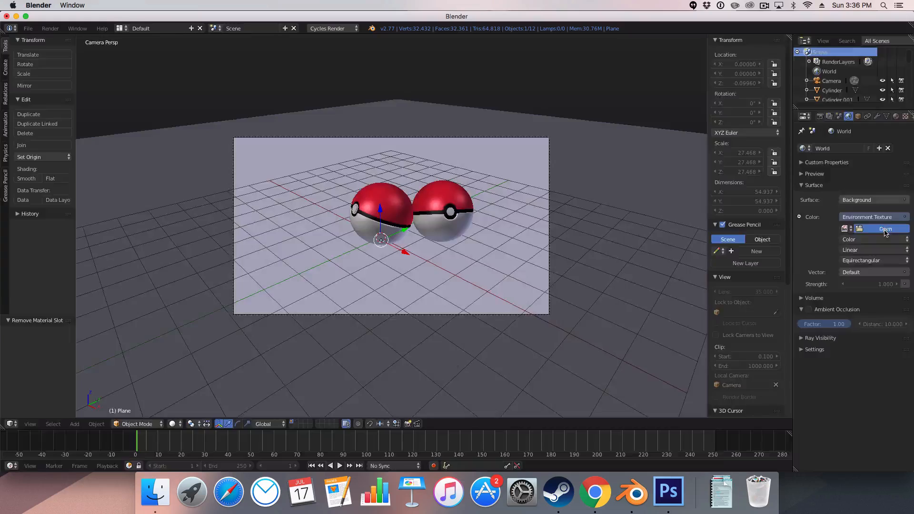
{"action": "left_click", "coordinate": [885, 229]}
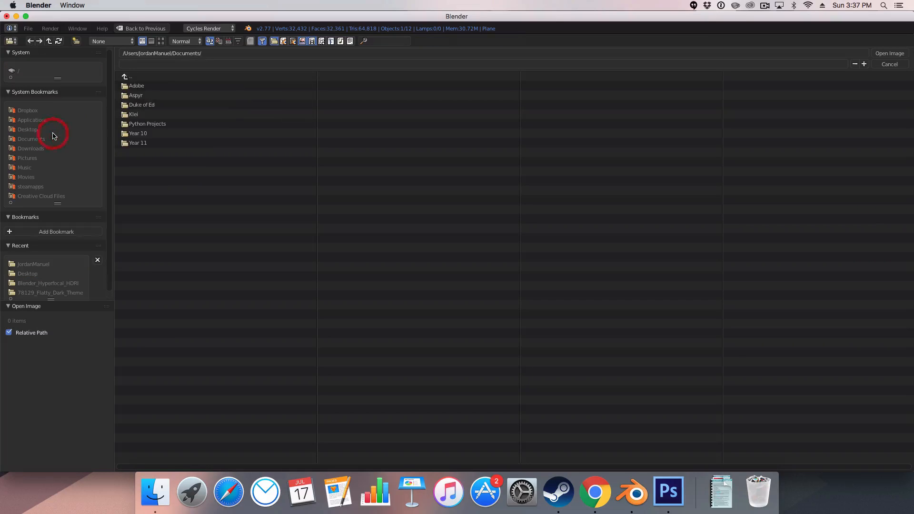
{"action": "left_click", "coordinate": [30, 148]}
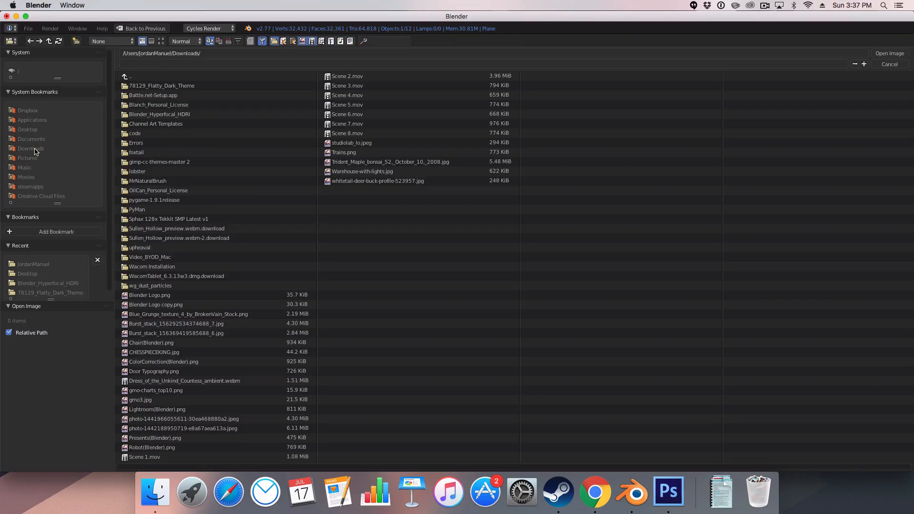
{"action": "double_click", "coordinate": [160, 114]}
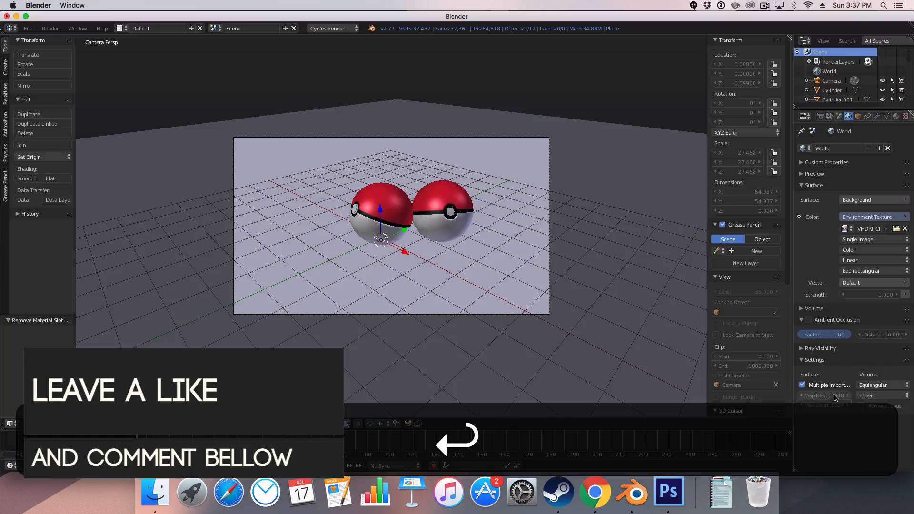
{"action": "left_click", "coordinate": [802, 116]}
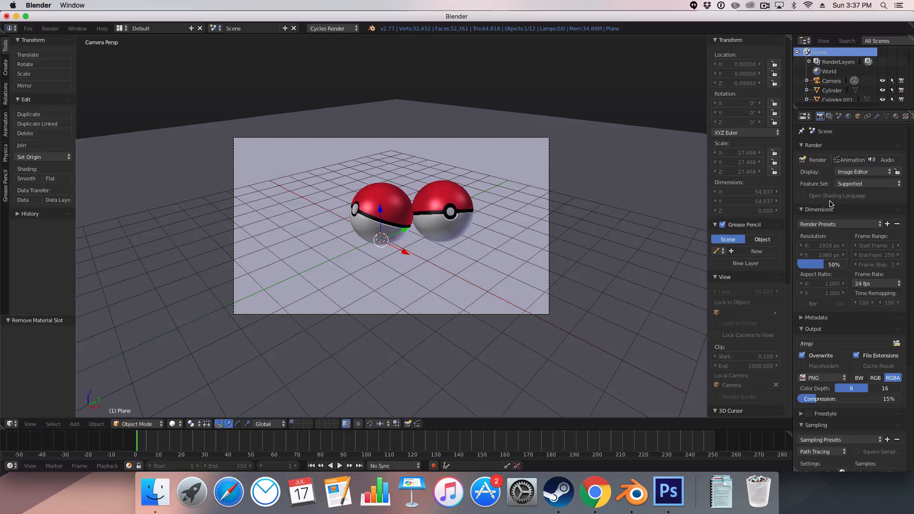
- Set render resolution to 100% of 1920×1080 and start the Cycles render
{"action": "left_click", "coordinate": [873, 339]}
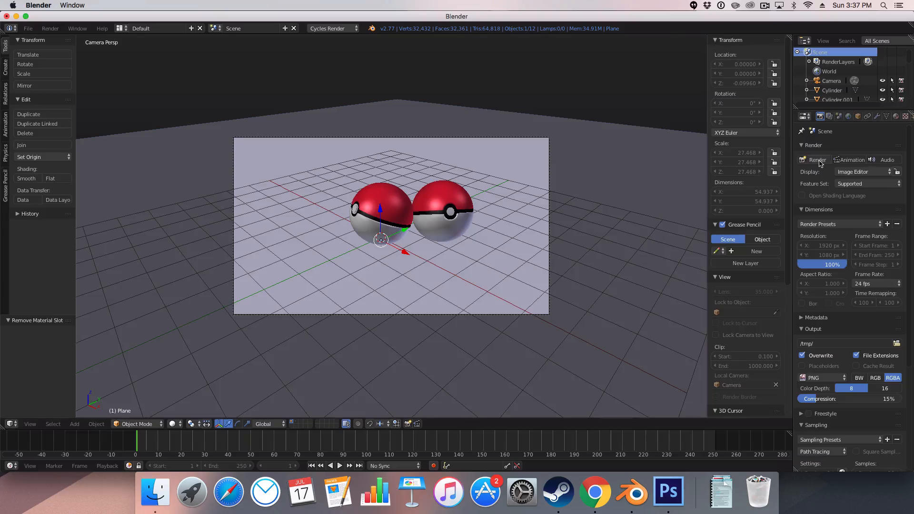
{"action": "left_click", "coordinate": [817, 159]}
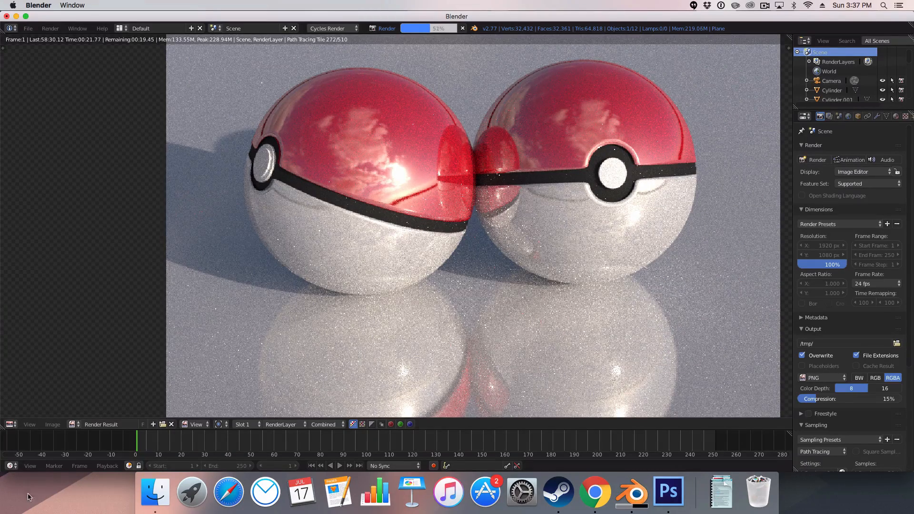
{"action": "left_click", "coordinate": [154, 492]}
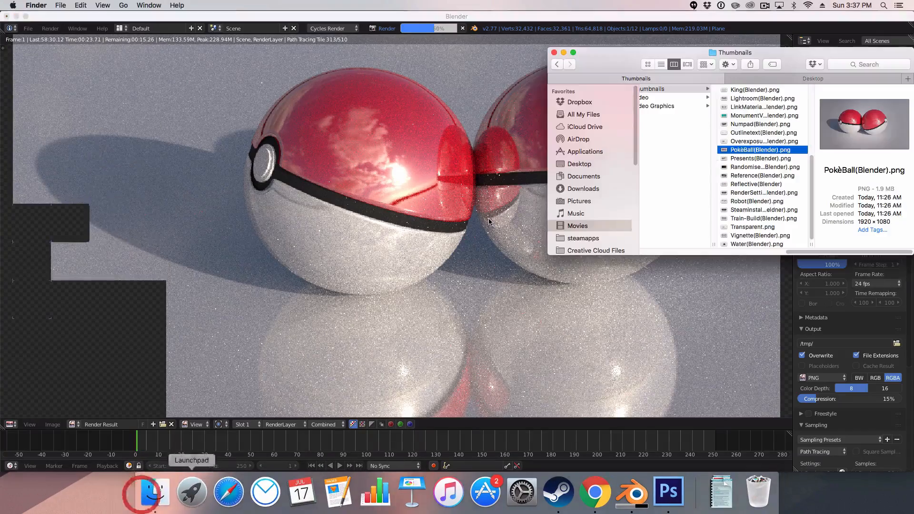